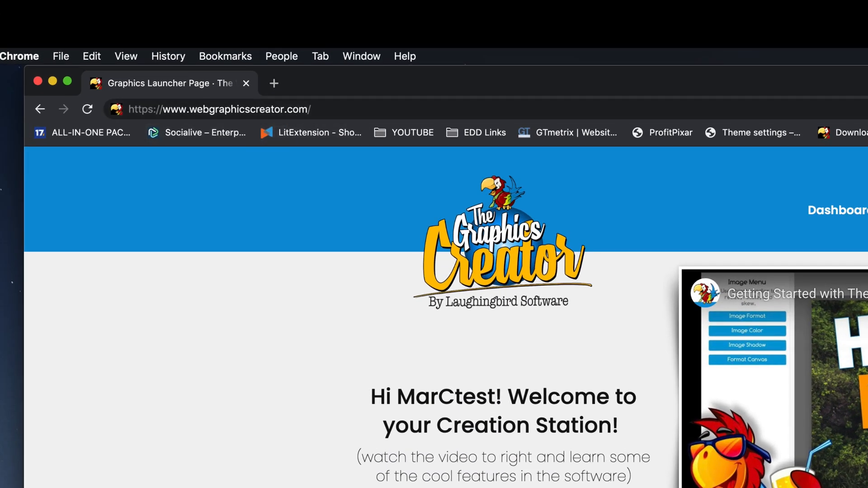
Step: Scroll the launcher page down to the 'Start creating!' design category thumbnails
scroll(down, 3)
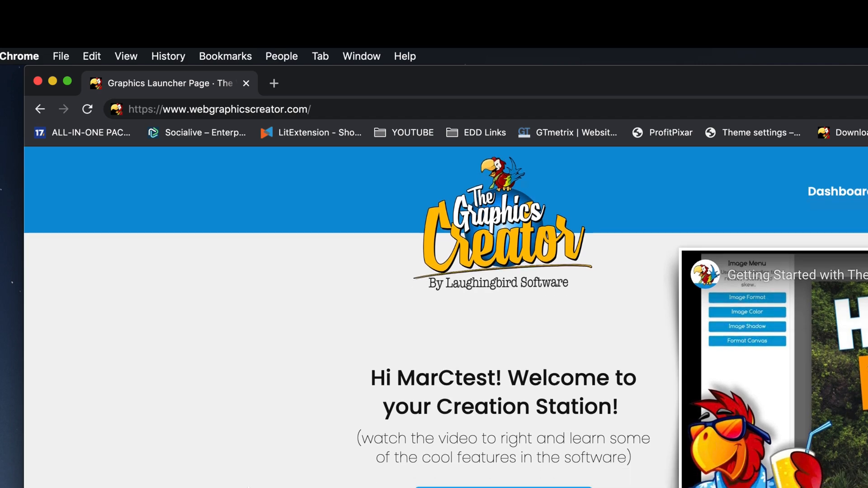
scroll(down, 3)
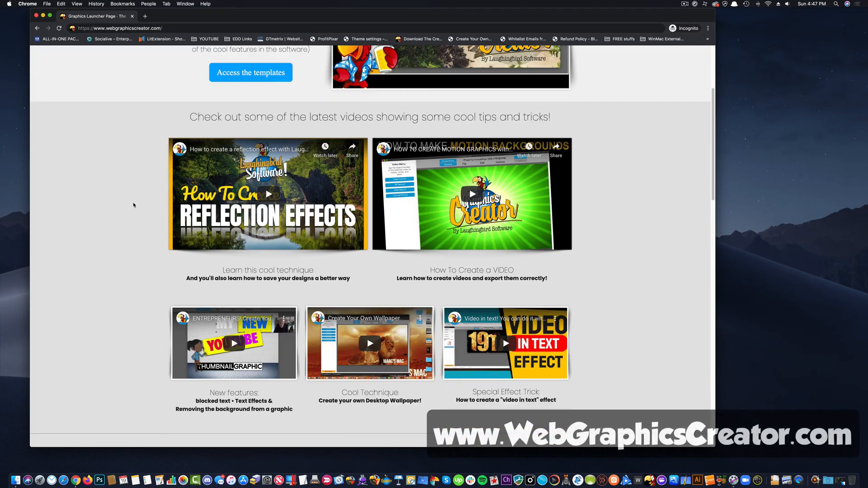
scroll(down, 3)
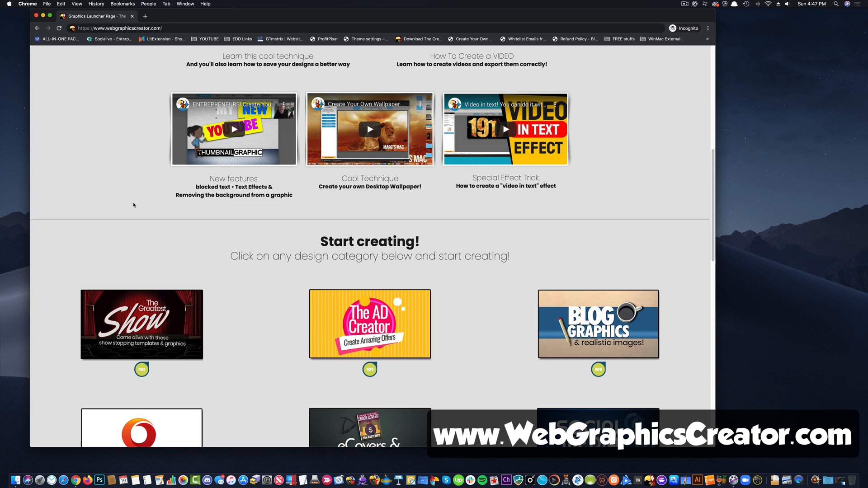
scroll(down, 3)
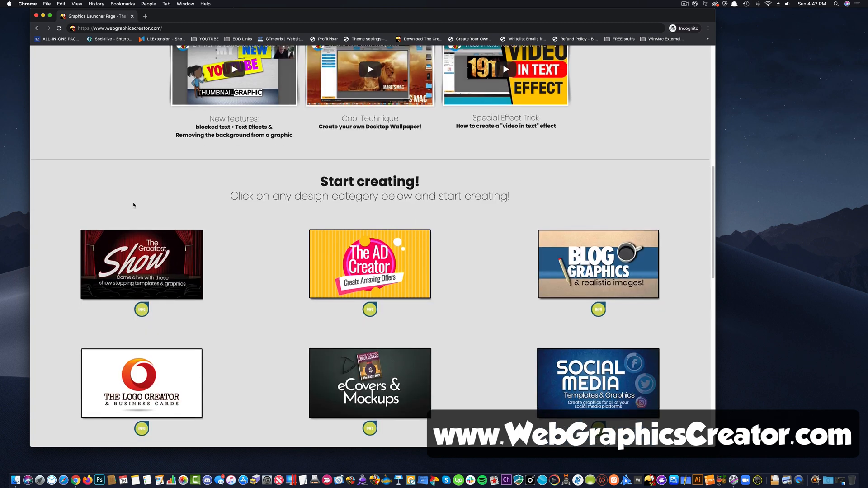
scroll(down, 3)
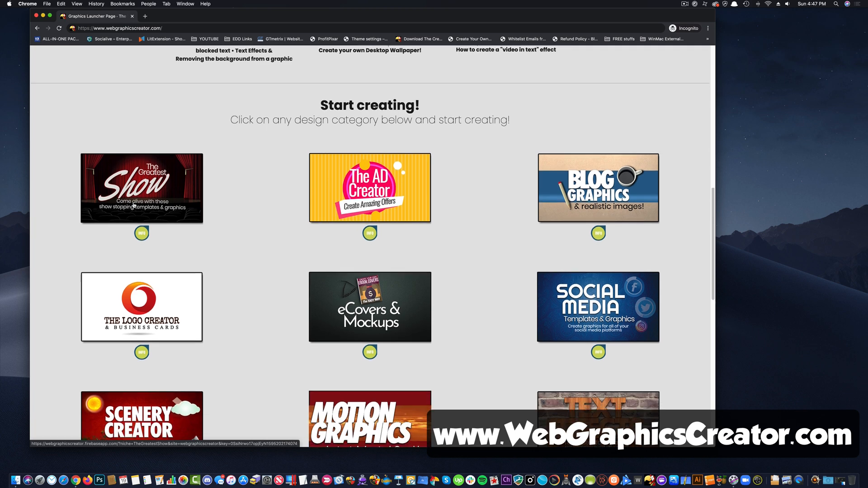
scroll(down, 3)
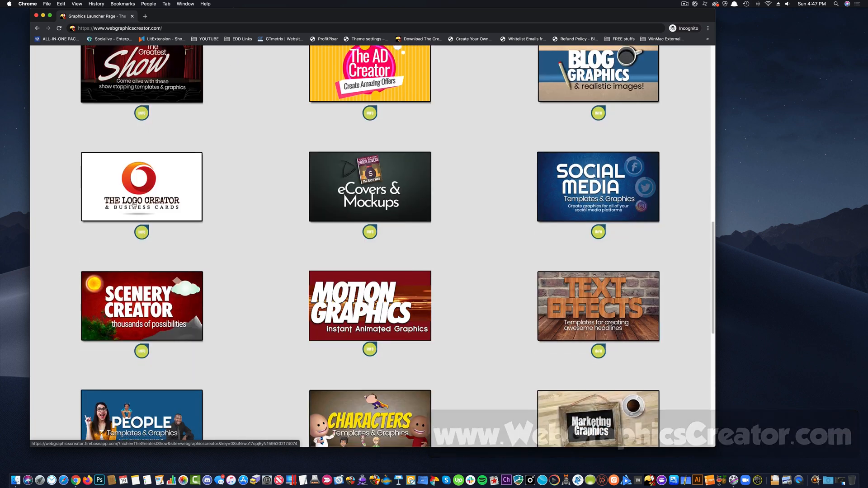
scroll(down, 3)
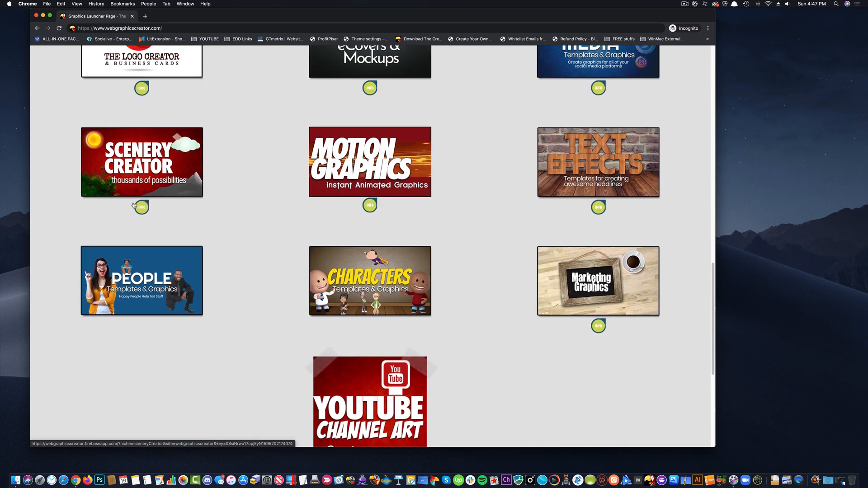
Step: Open a design category and load a YouTube Thumbnail template onto the 1280×760 canvas
click(369, 402)
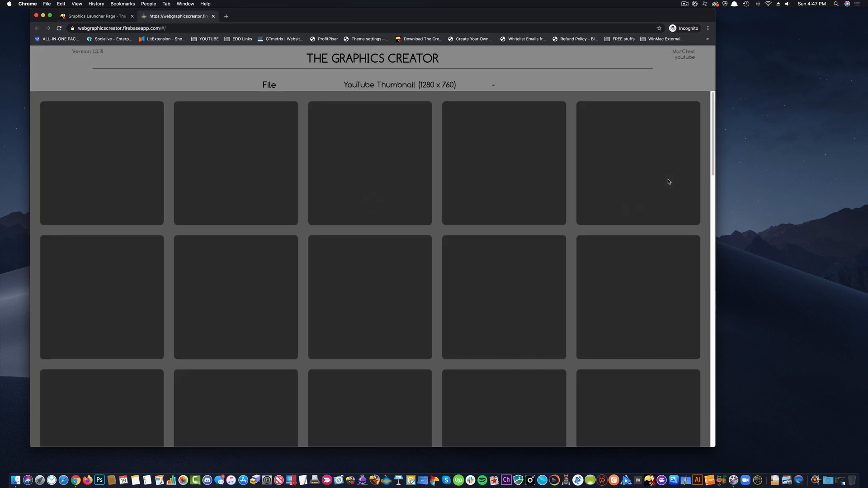
scroll(down, 3)
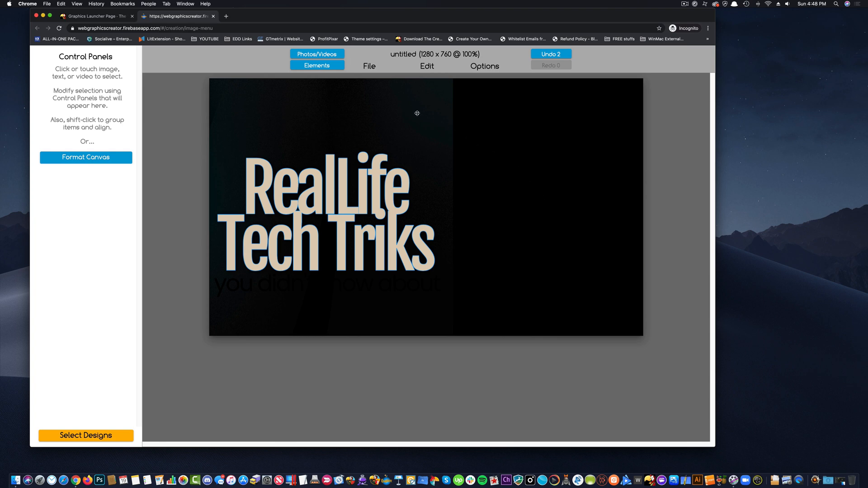
Step: Search Pexels photos for 'butte' and add the blue butterfly forest photo
click(316, 53)
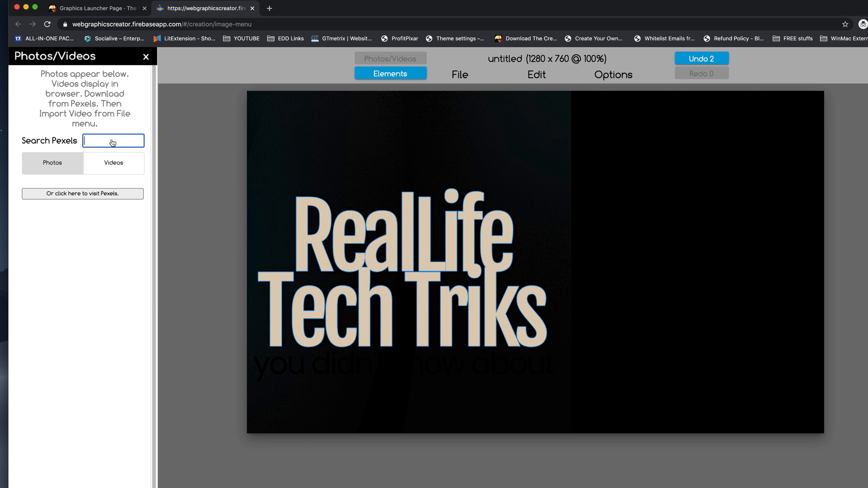
text(butte)
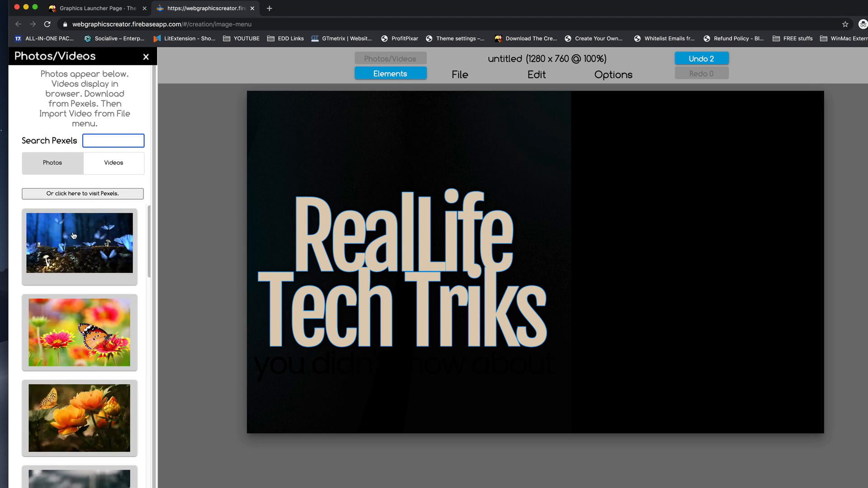
click(79, 242)
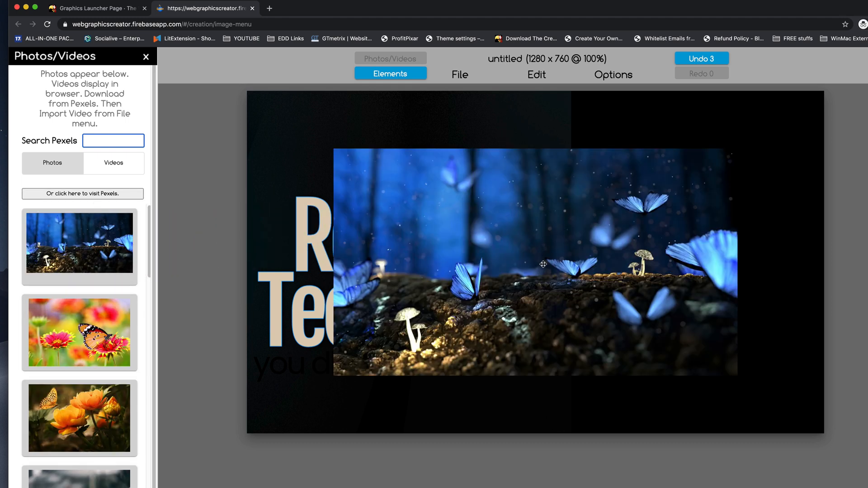
Step: Stretch the butterfly photo over the whole canvas and send it behind the title
drag(542, 264, 440, 201)
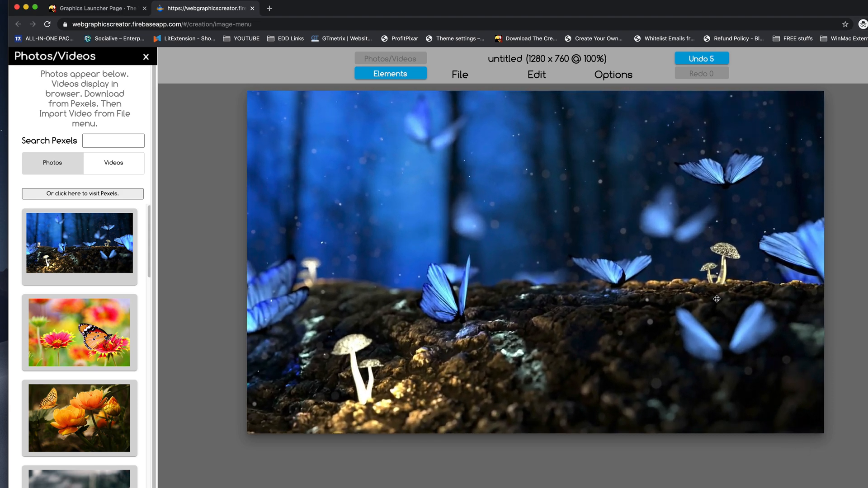
click(611, 75)
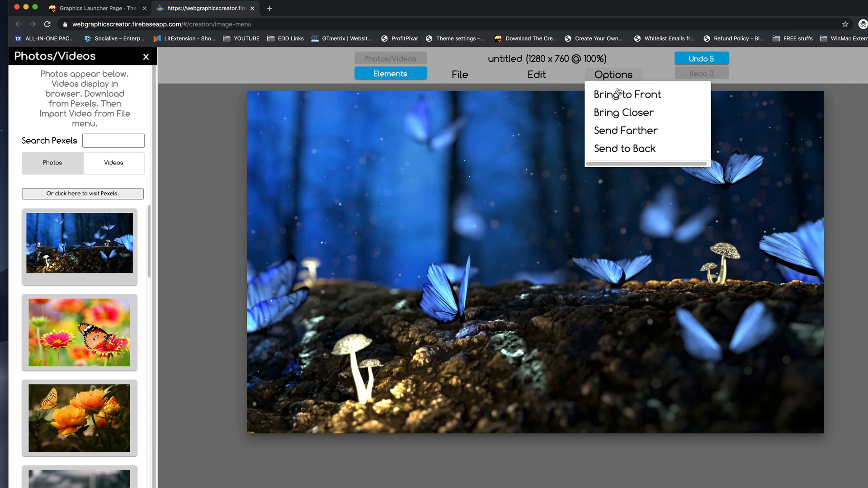
click(627, 94)
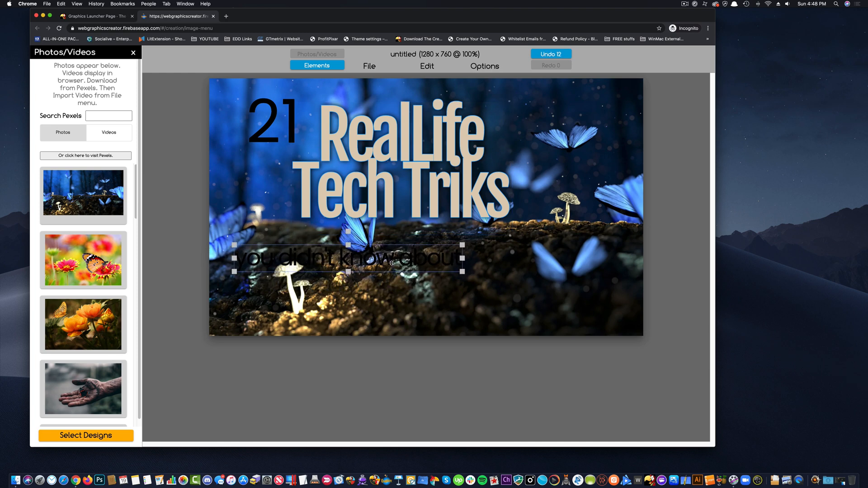
Step: Delete the subtitle text and add an enlarged grey circle via Edit > New Circle
key(delete)
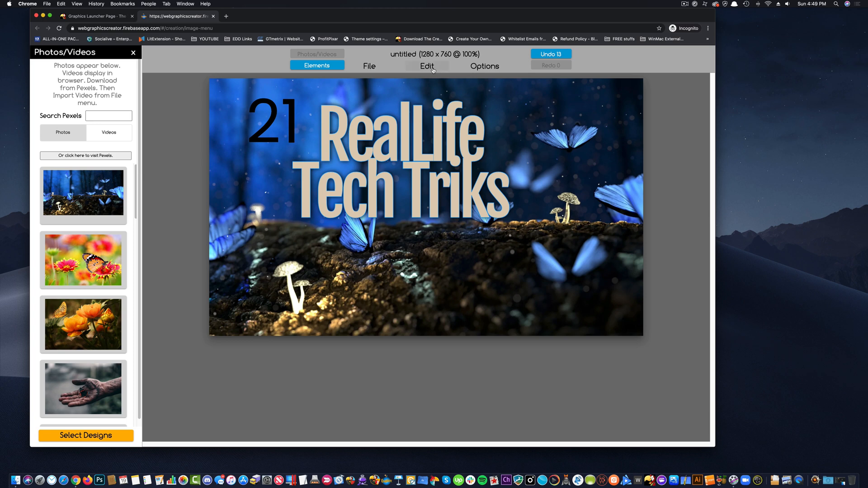
click(490, 68)
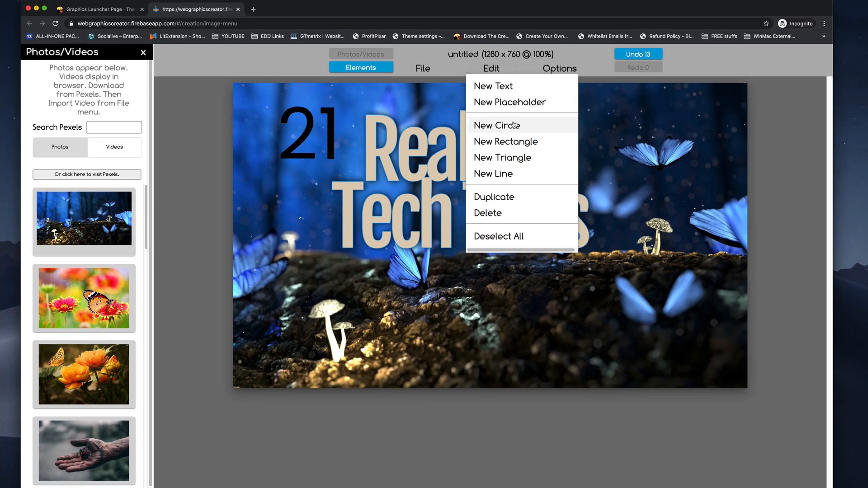
mouse_move(501, 157)
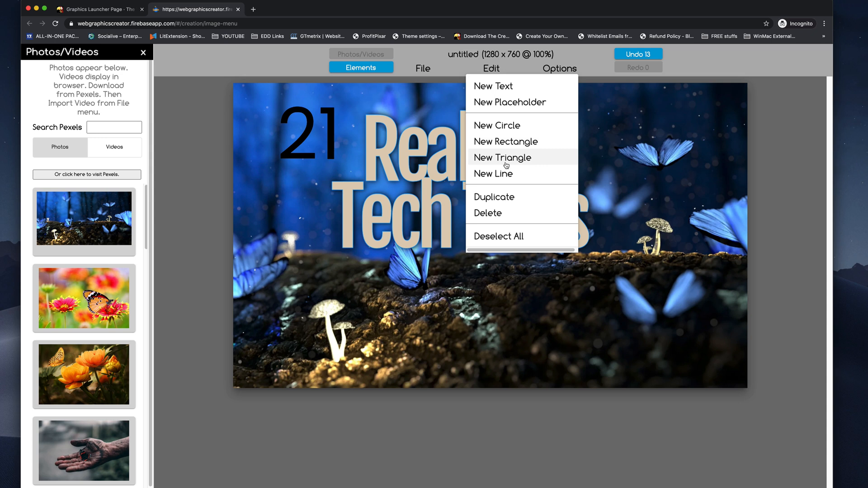
click(496, 125)
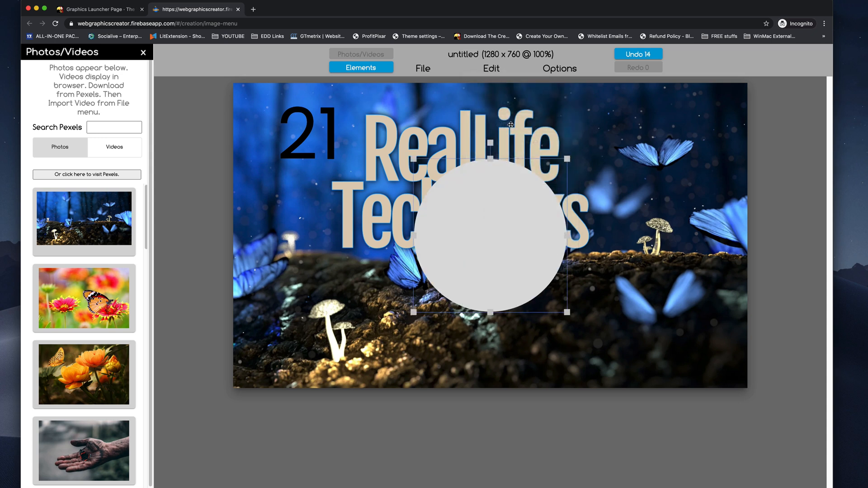
drag(490, 235, 413, 263)
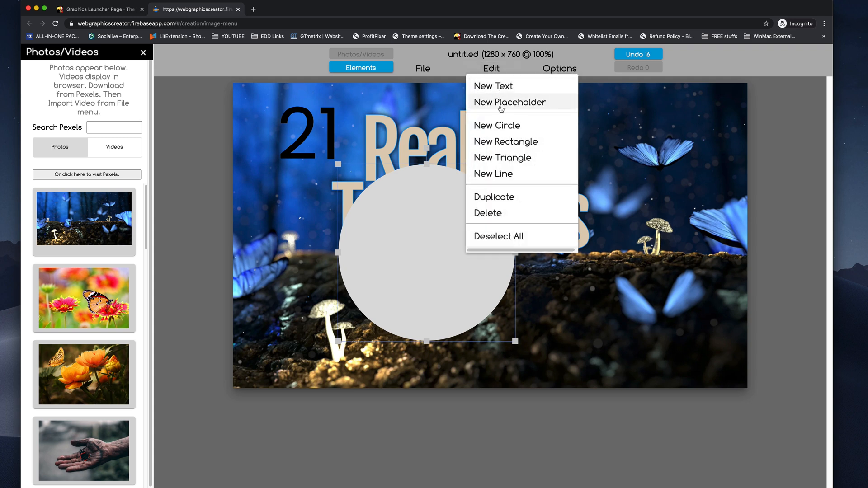
Step: Add a grey rectangle and stretch it into a full-width horizontal bar
click(508, 102)
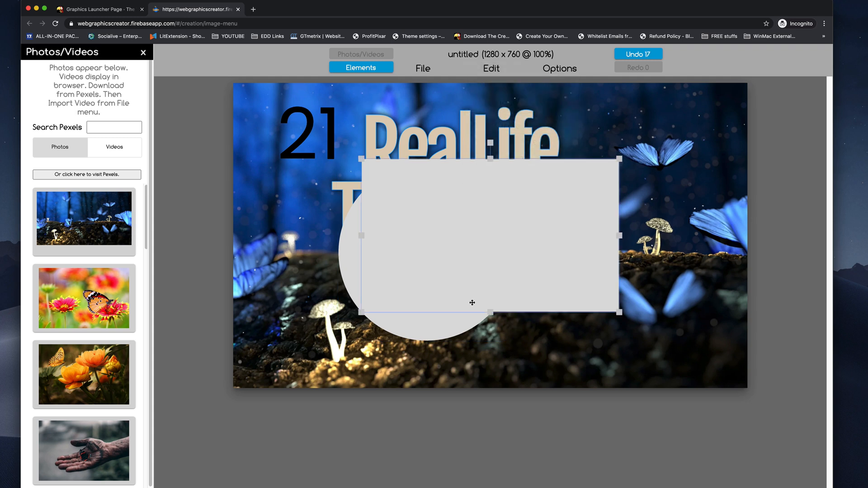
drag(472, 235, 548, 199)
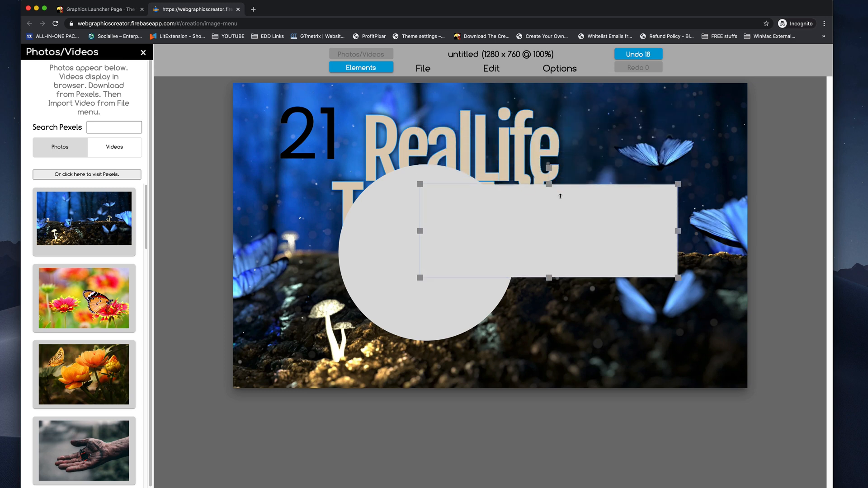
drag(548, 230, 548, 263)
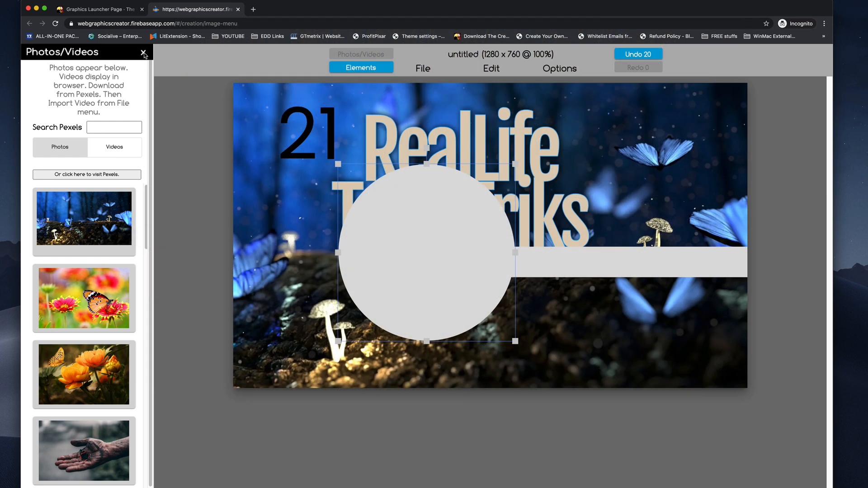
Step: Move the circle down-left and give it a strength-17 orange FFBC00 outline
click(426, 254)
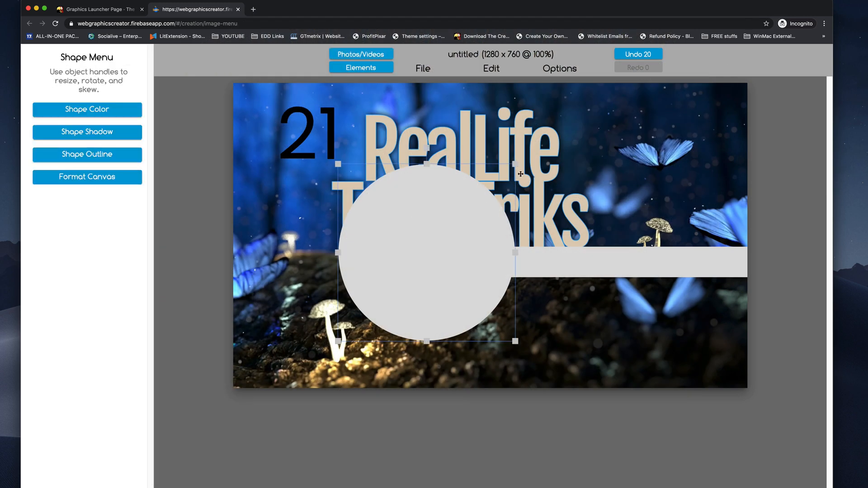
drag(425, 252, 337, 315)
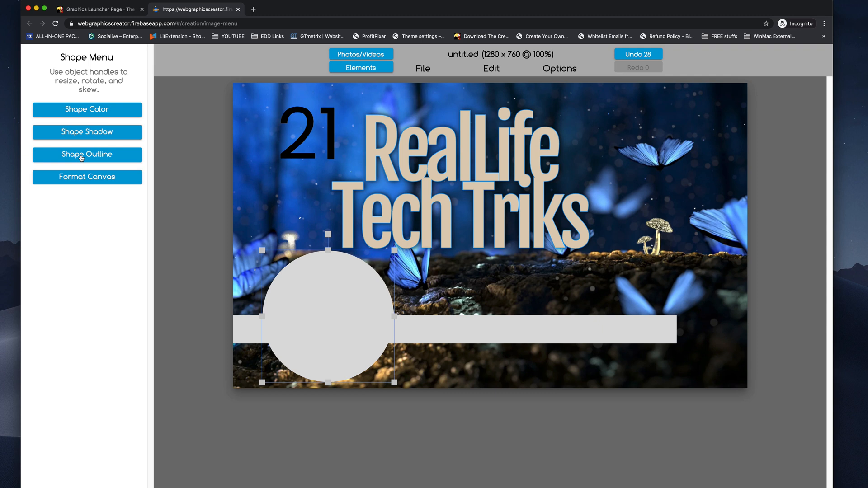
click(87, 154)
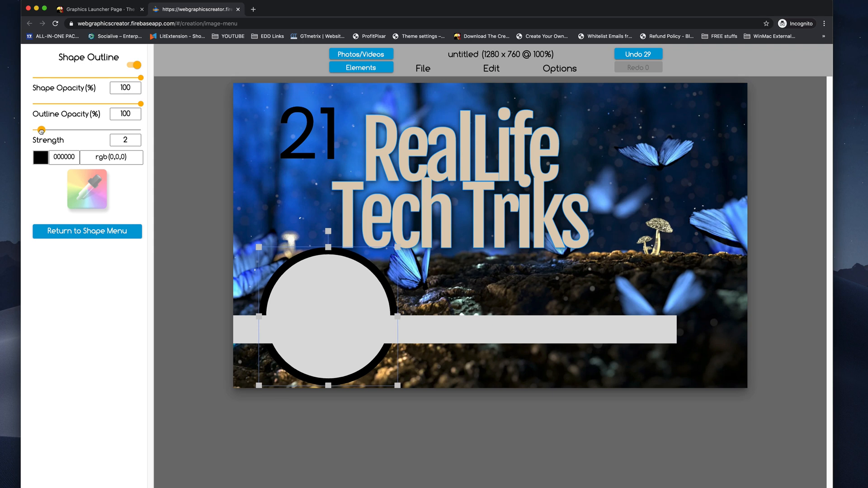
click(79, 185)
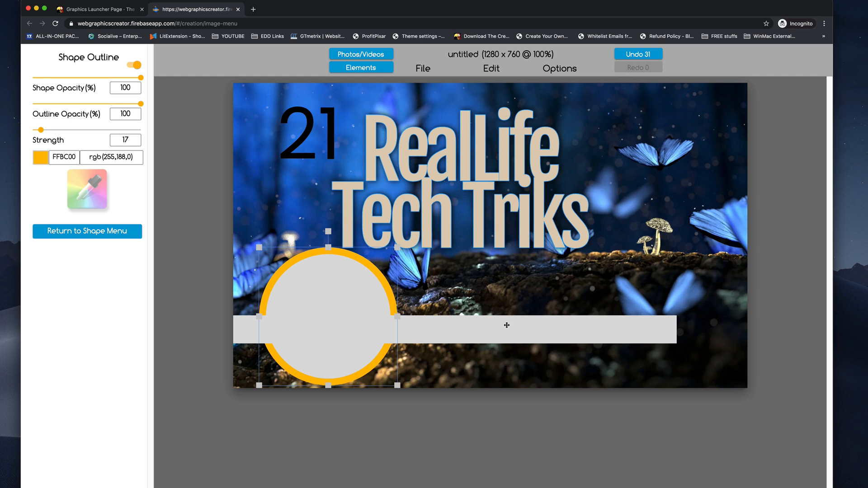
Step: Give the long grey bar a strength-10 orange FFBC00 outline, then reselect the circle
click(87, 232)
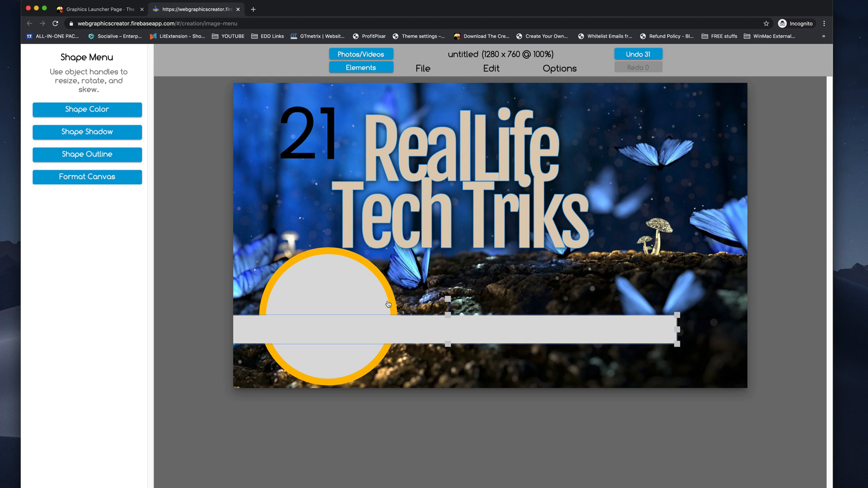
mouse_move(272, 169)
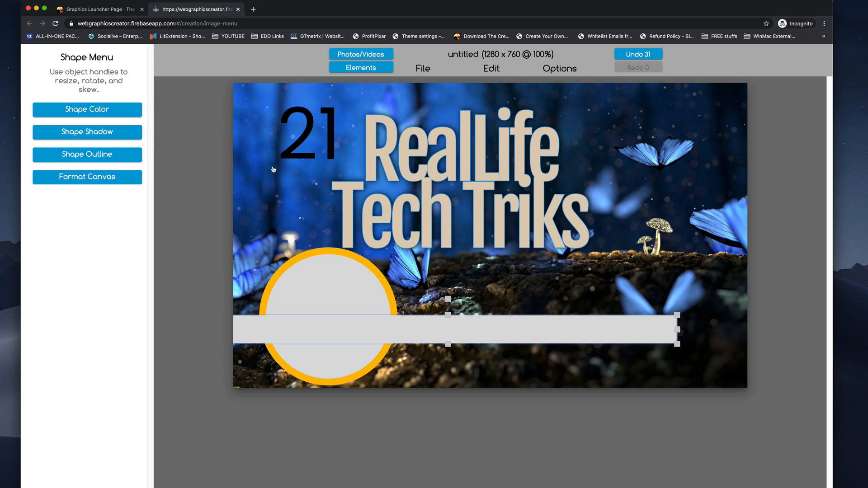
click(86, 155)
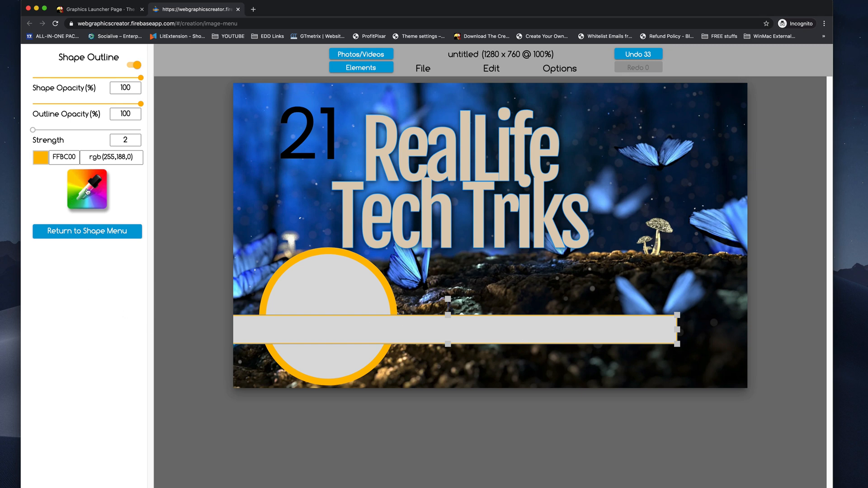
drag(139, 129, 33, 129)
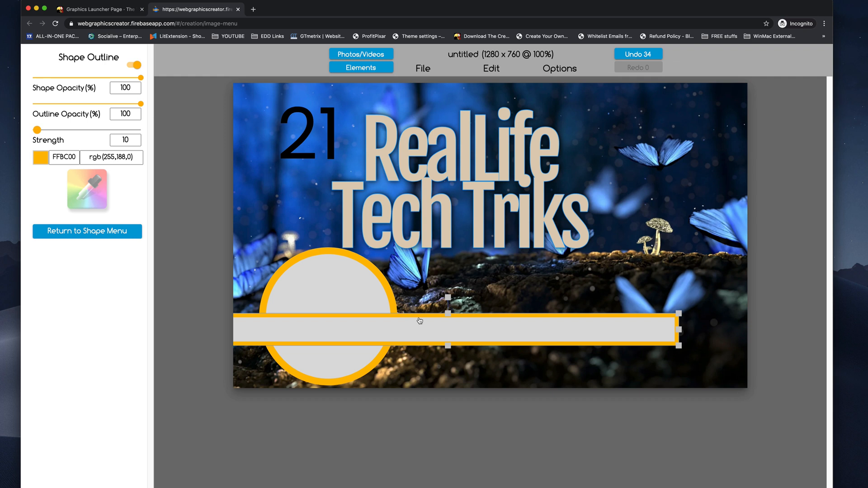
click(327, 301)
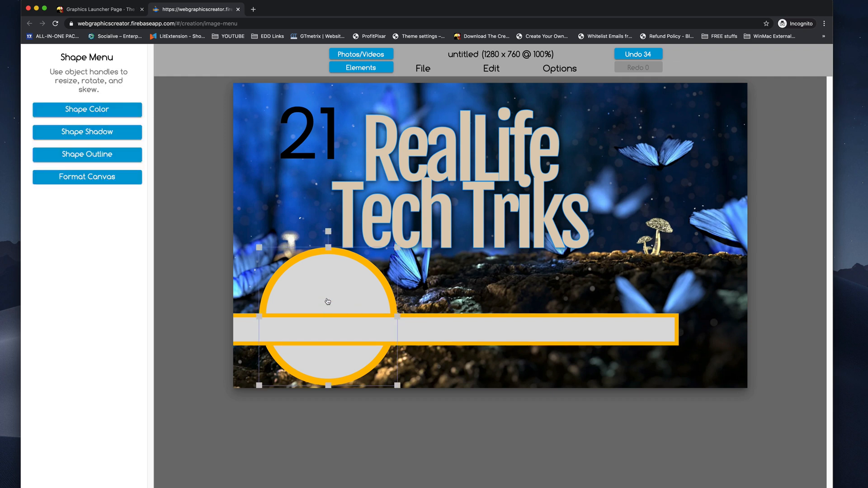
mouse_move(361, 369)
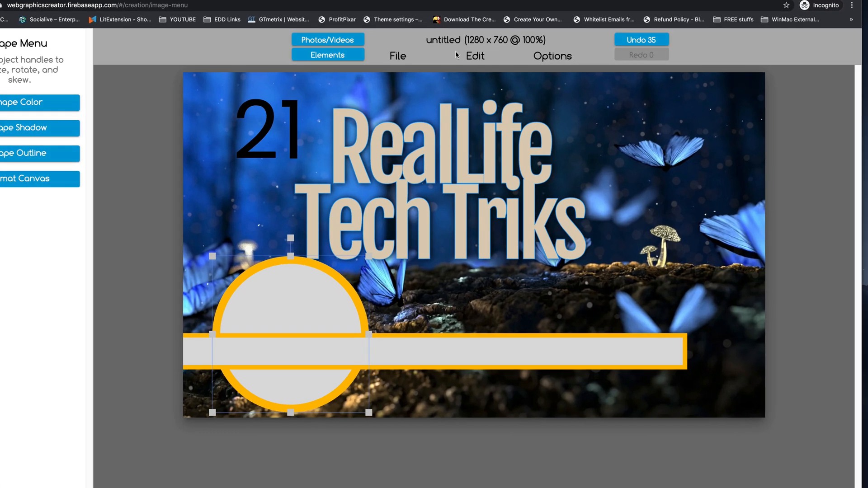
Step: Duplicate the circle, turn the copy's outline off and align it over the original
click(474, 55)
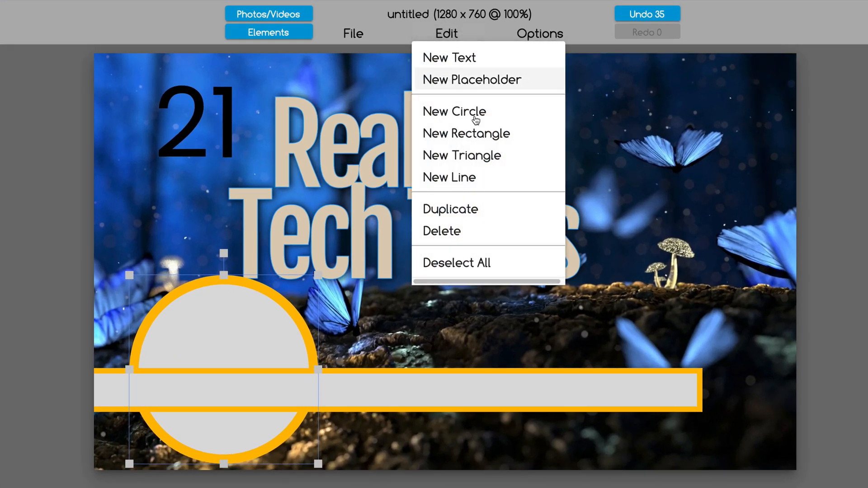
mouse_move(450, 209)
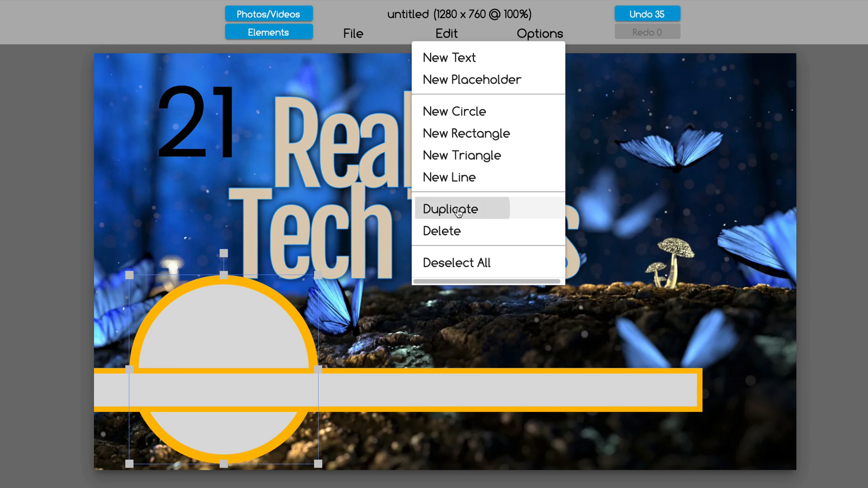
click(449, 208)
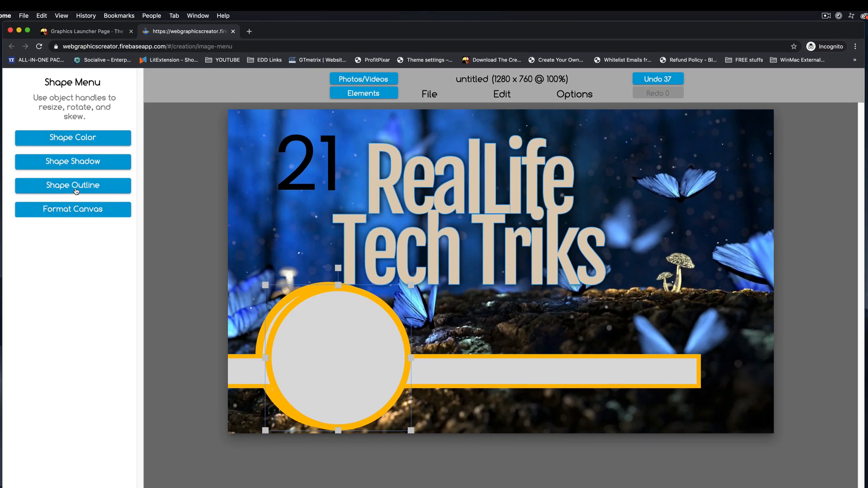
click(73, 185)
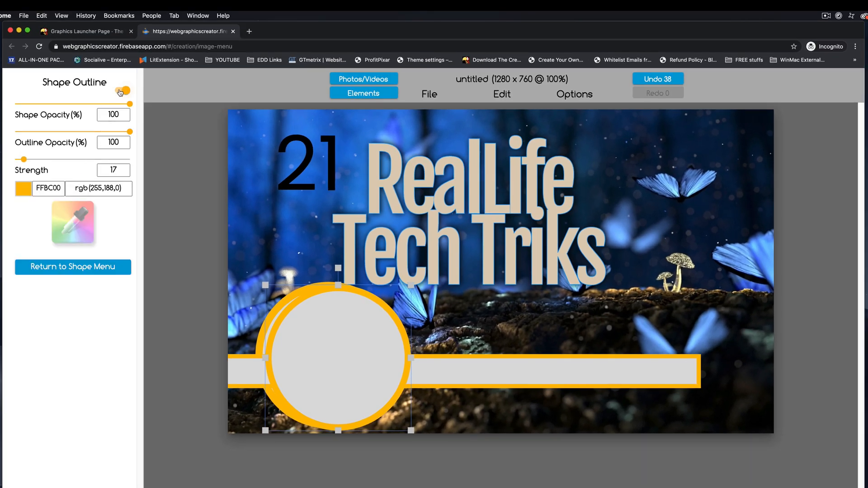
click(122, 90)
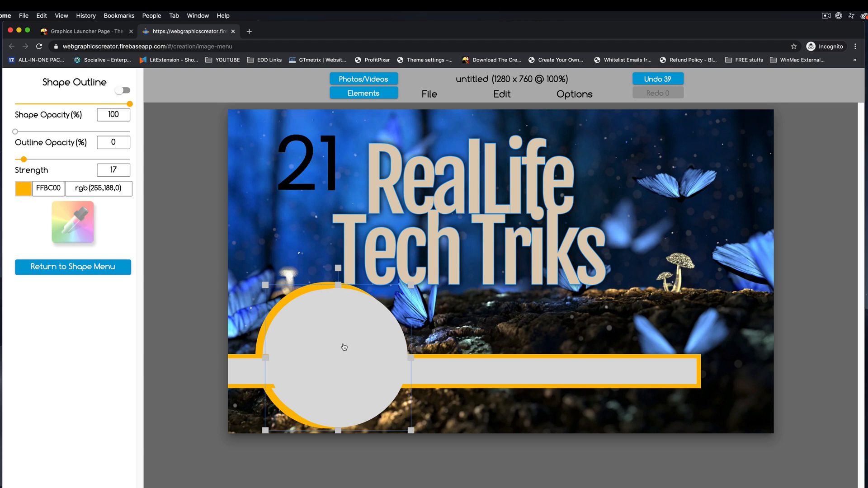
drag(343, 347, 333, 341)
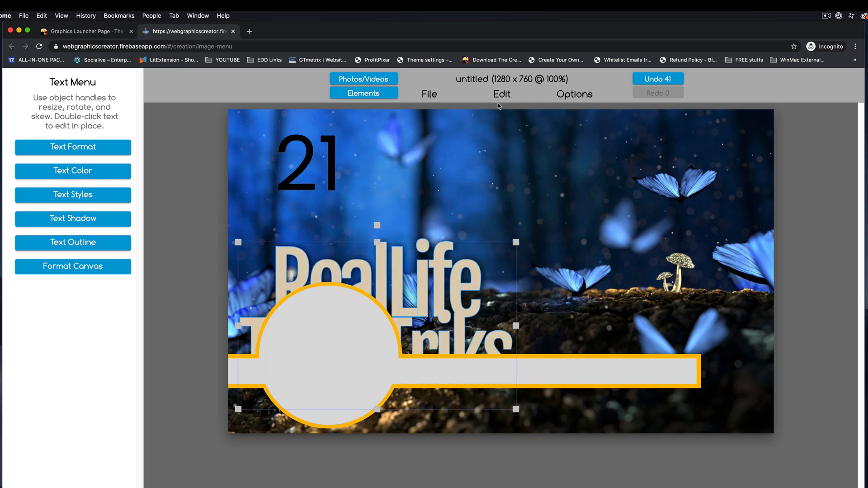
Step: Give the RealLife Tech Triks title a dark 161616 outline of strength 4
click(574, 94)
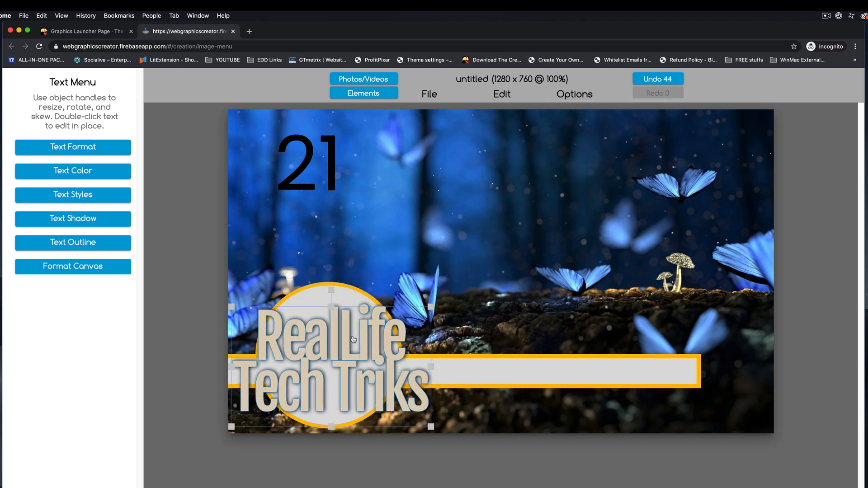
click(72, 242)
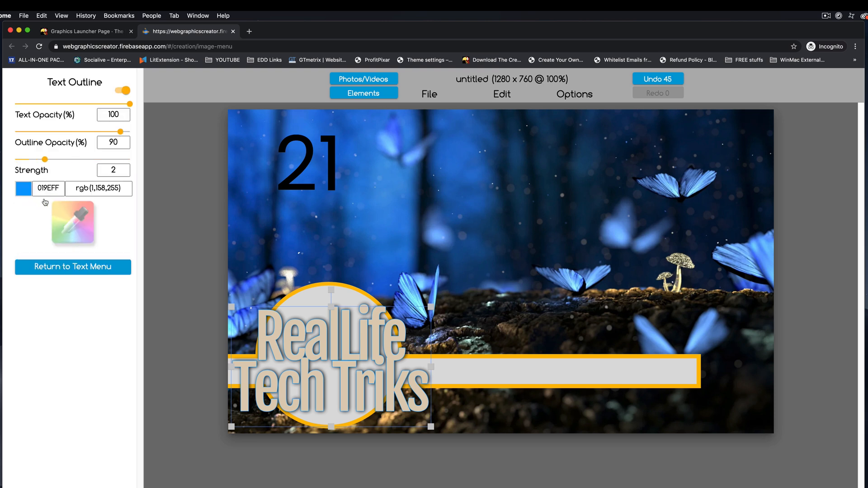
click(24, 188)
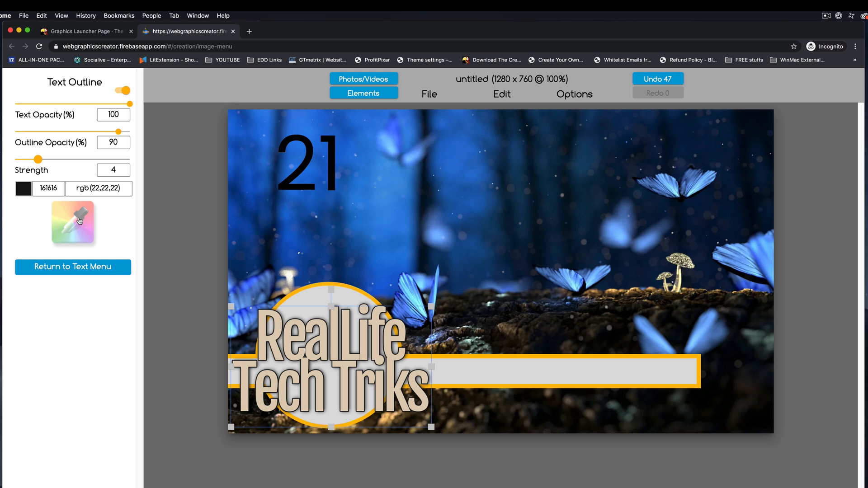
Step: Recolour the title text bright yellow
click(72, 267)
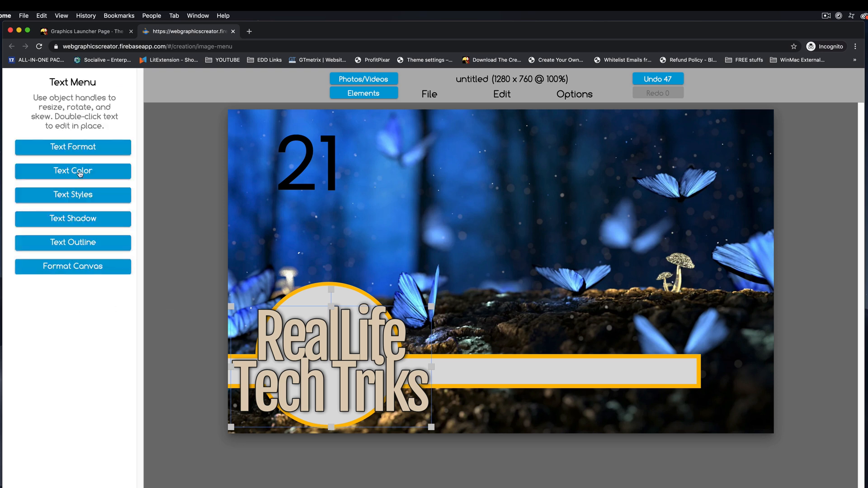
click(72, 171)
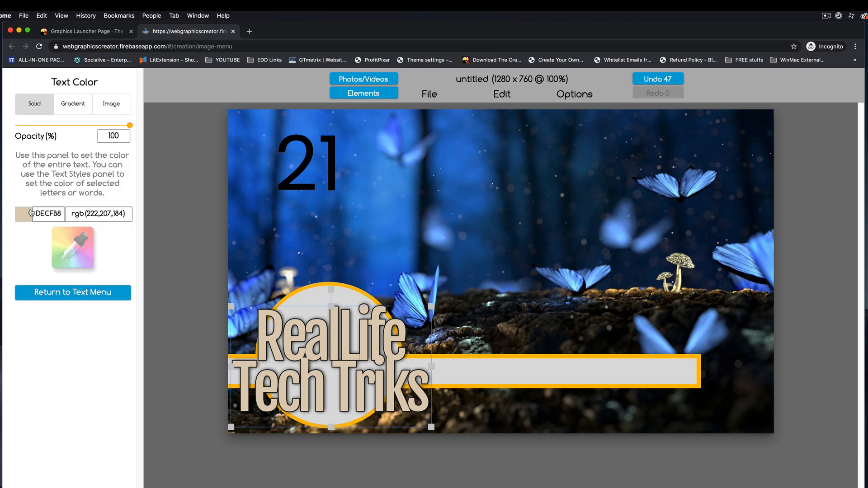
click(23, 214)
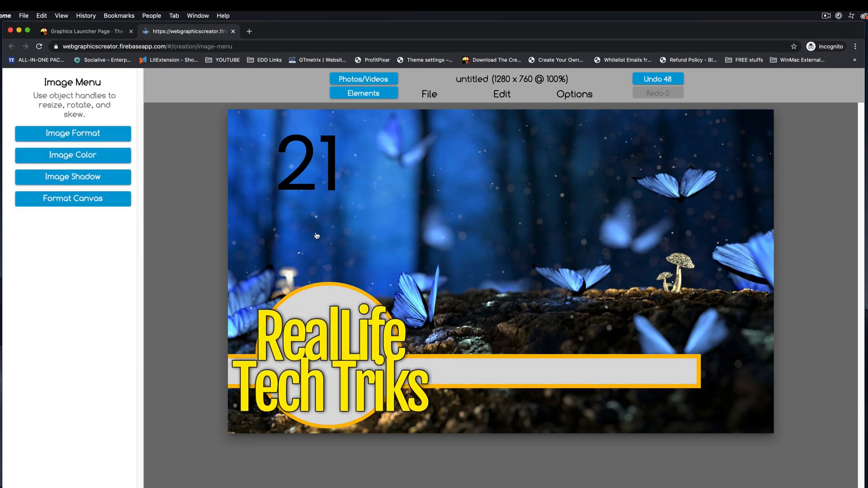
Step: Shrink the number 21 and size a small circle copy into a badge behind it
click(308, 163)
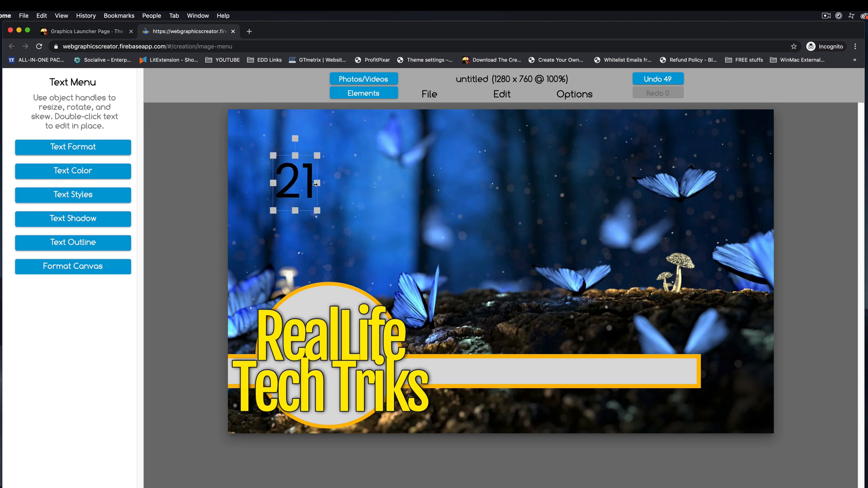
drag(295, 182, 271, 274)
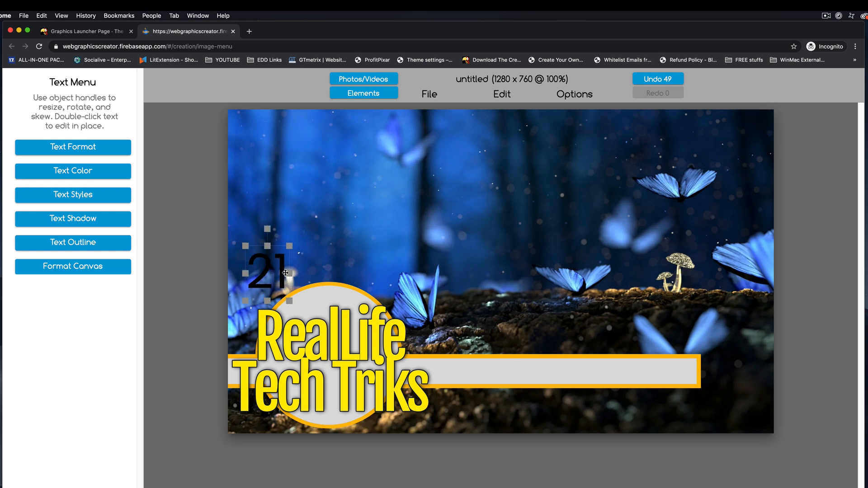
drag(283, 276, 283, 258)
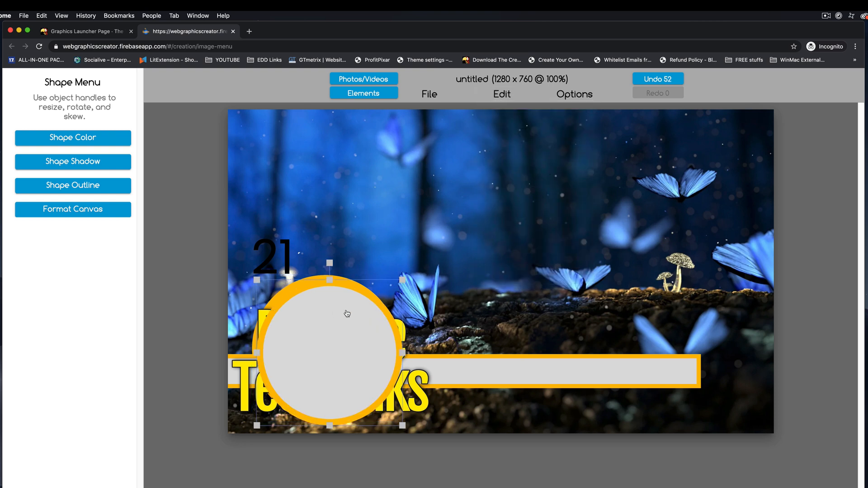
drag(347, 314, 297, 263)
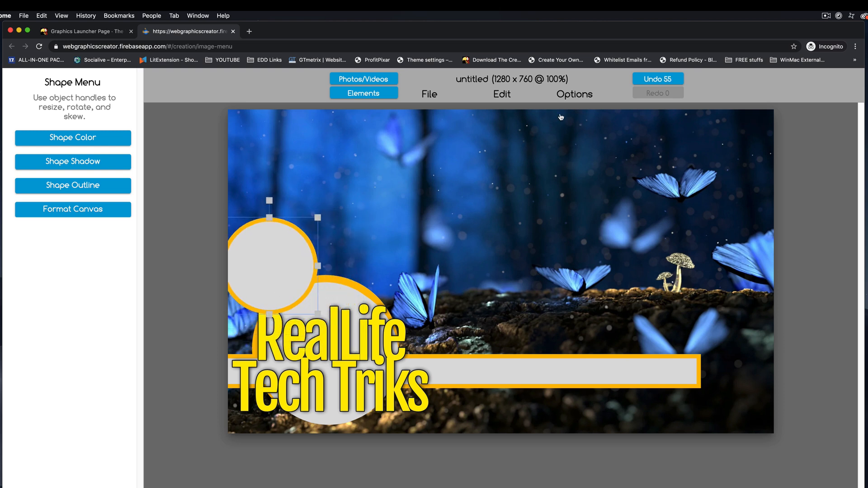
click(574, 94)
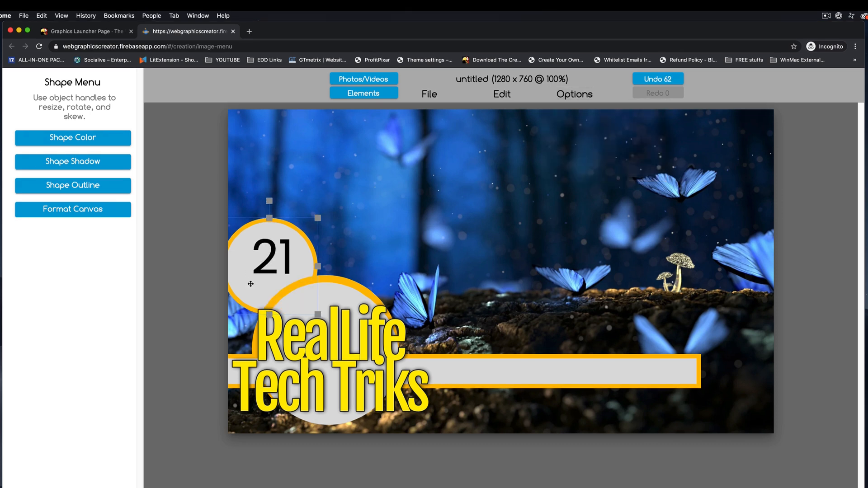
drag(271, 258, 285, 263)
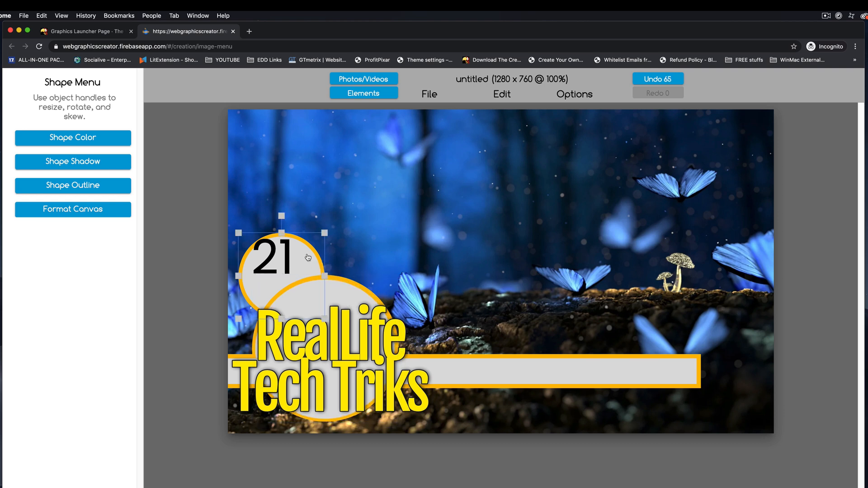
Step: Duplicate the small badge circle and adjust the copy's outline opacity
click(500, 94)
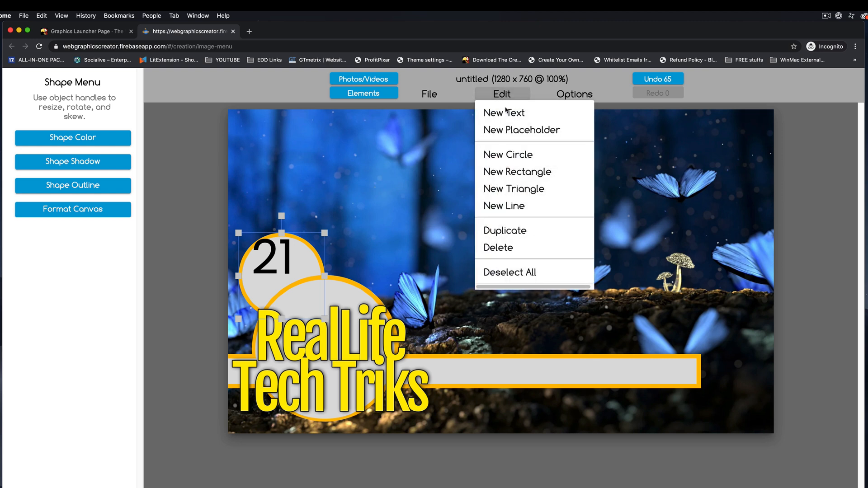
click(497, 248)
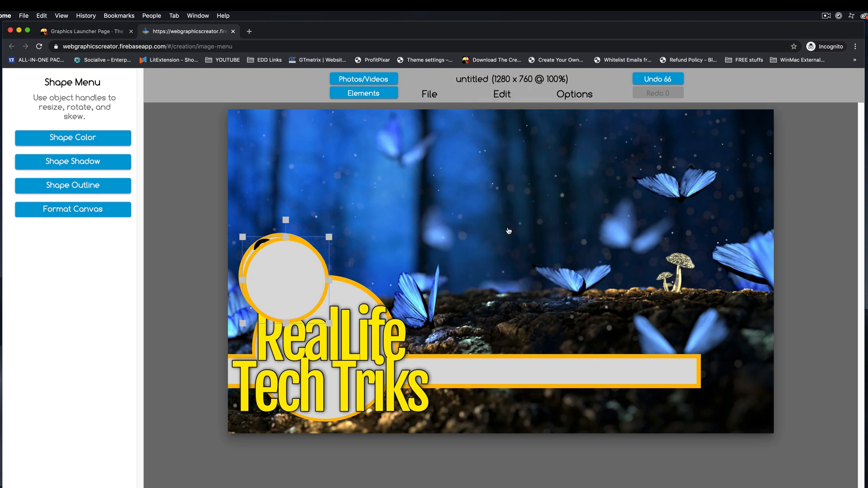
click(72, 185)
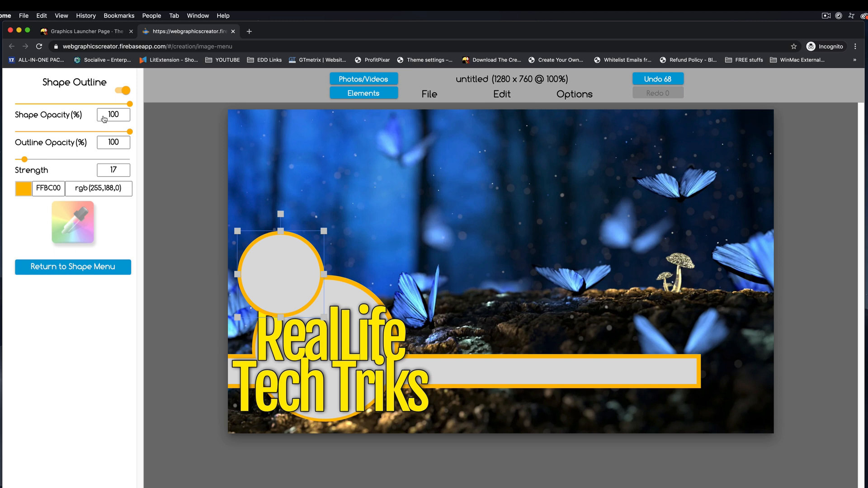
click(122, 91)
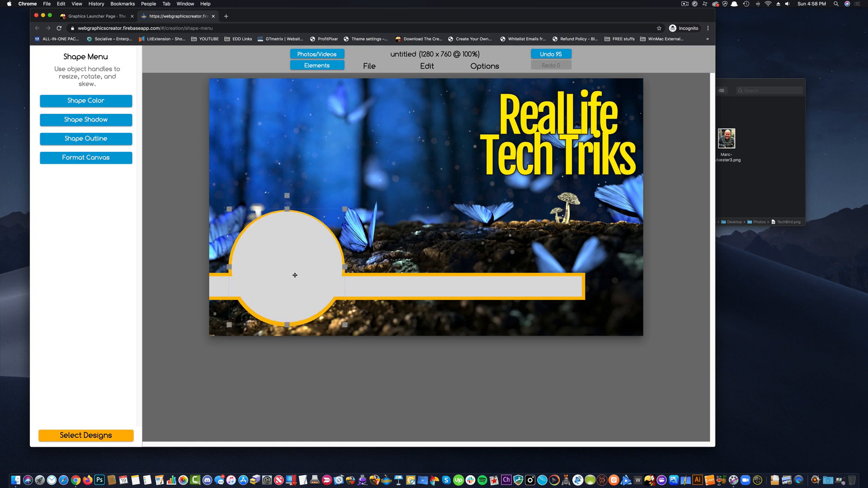
Step: Drop the portrait PNG from Finder into the big outlined circle
click(296, 278)
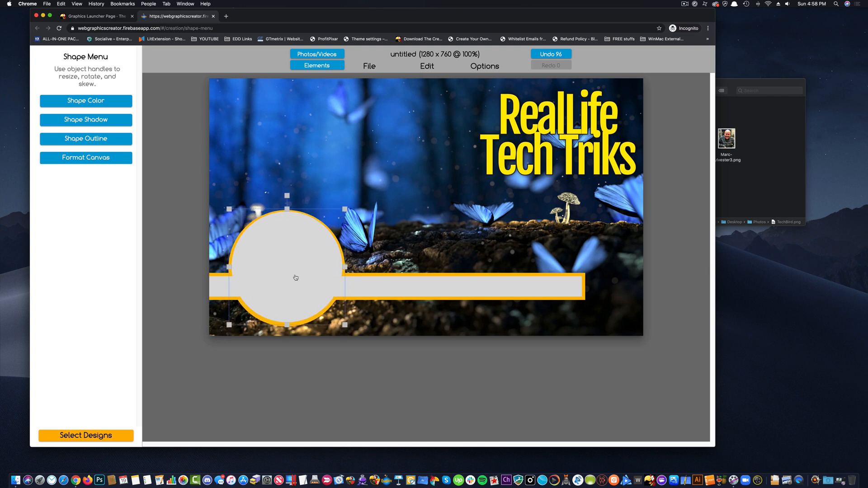
mouse_move(360, 264)
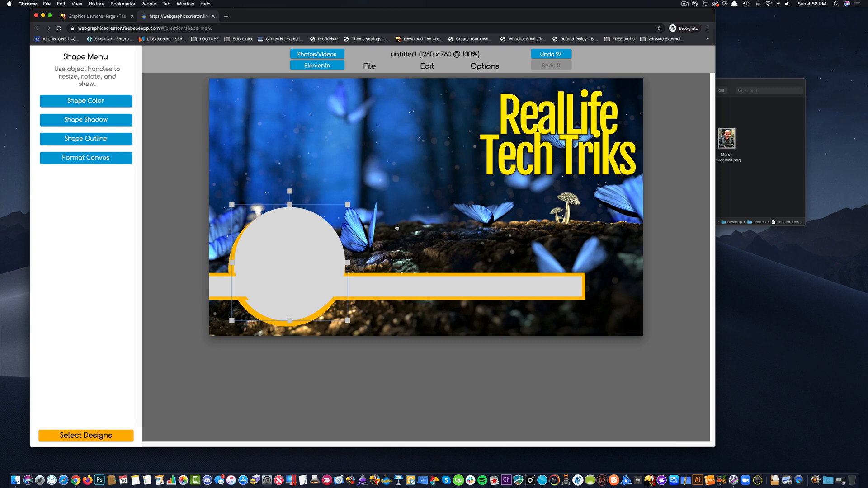
mouse_move(570, 232)
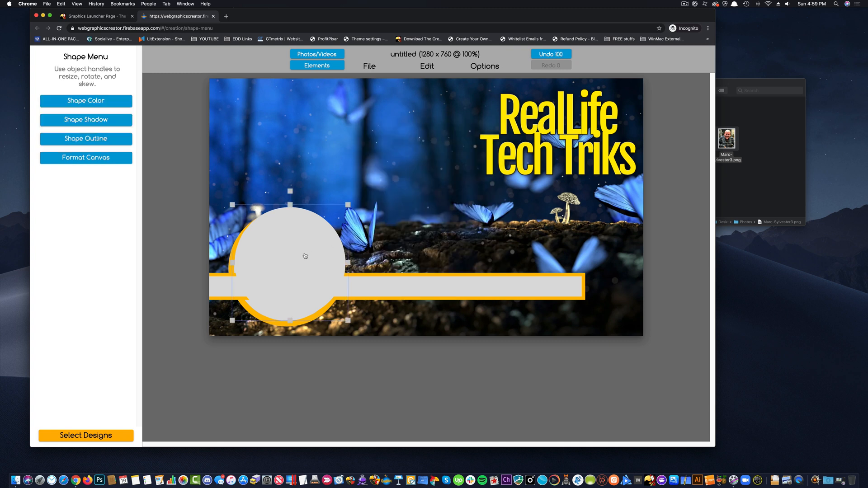
drag(726, 138, 669, 193)
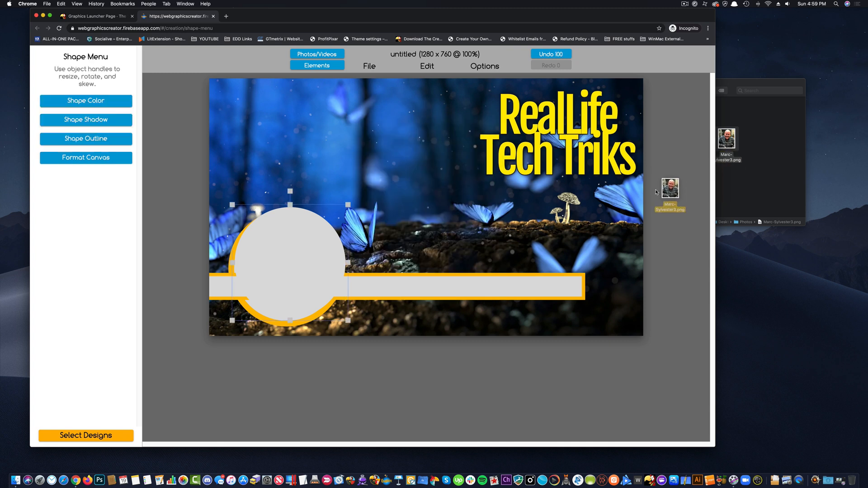
drag(670, 188, 320, 246)
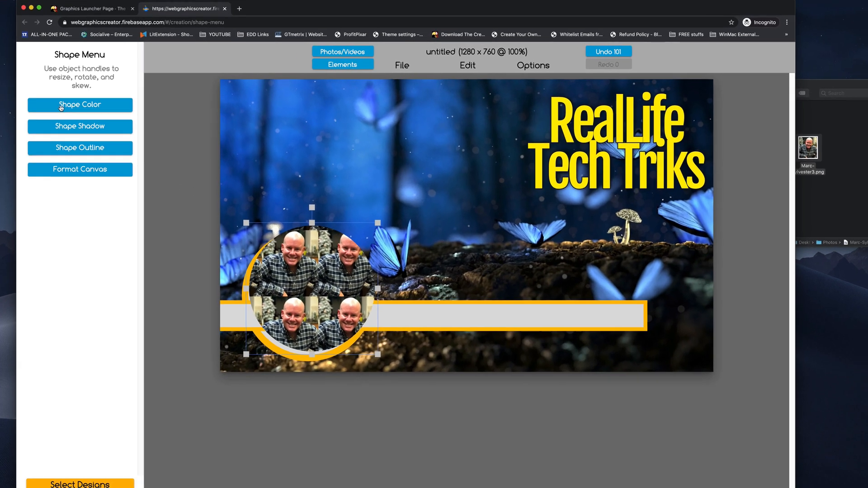
Step: Shift the portrait's horizontal offset so the face sits centred in the ringed circle, then add the name text
click(79, 104)
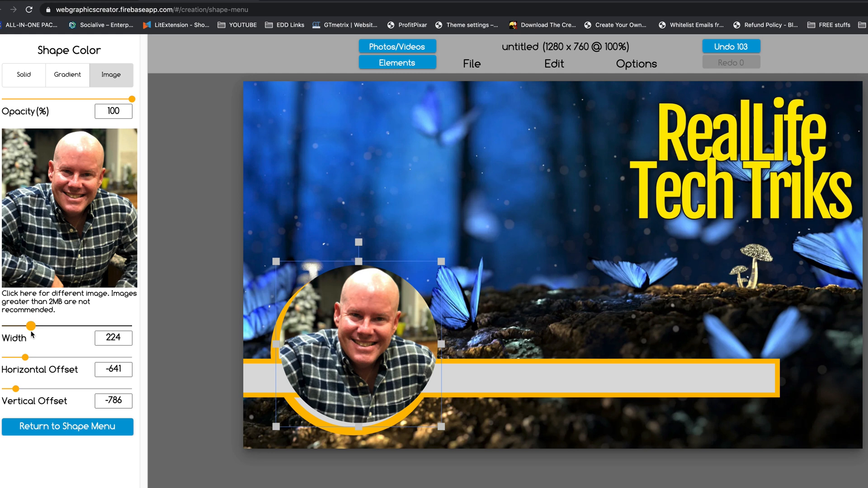
drag(31, 357, 20, 357)
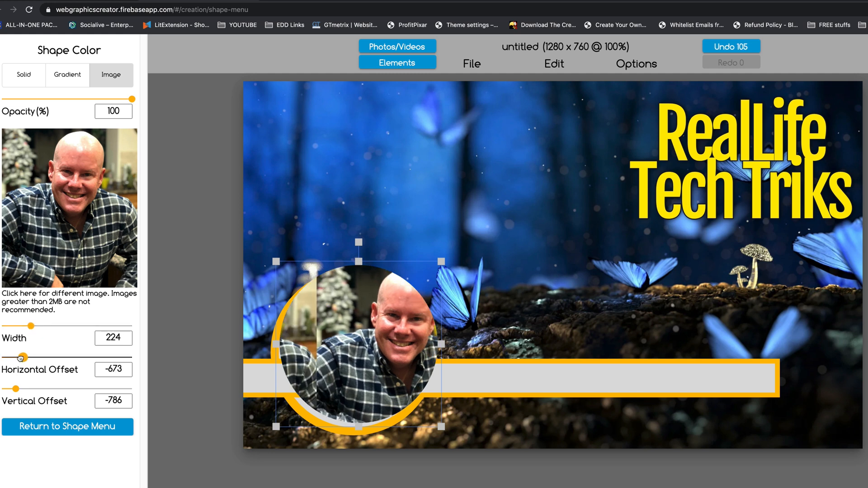
drag(21, 357, 16, 357)
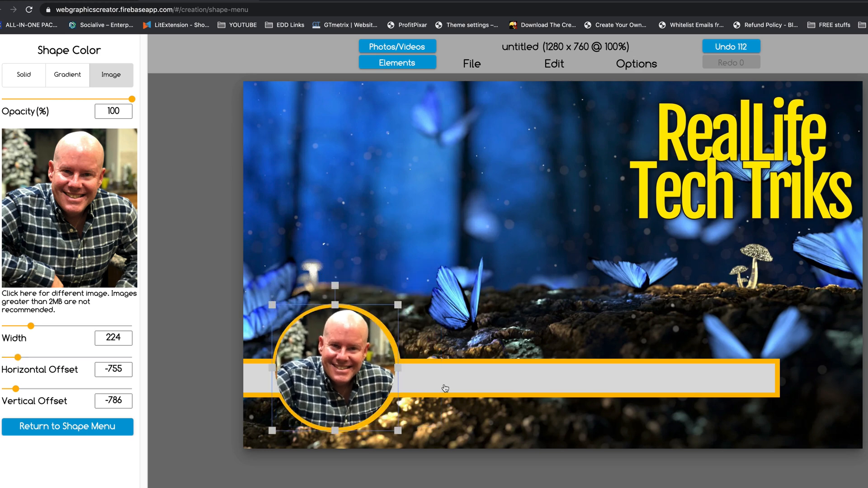
click(67, 427)
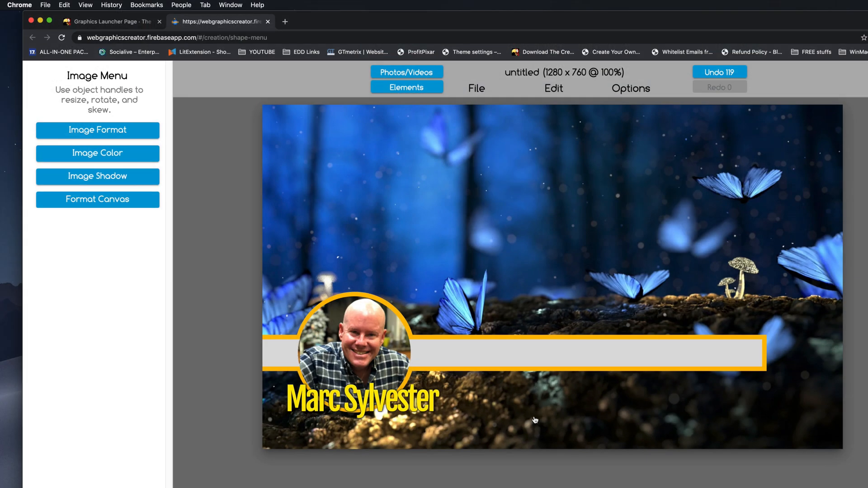
click(363, 399)
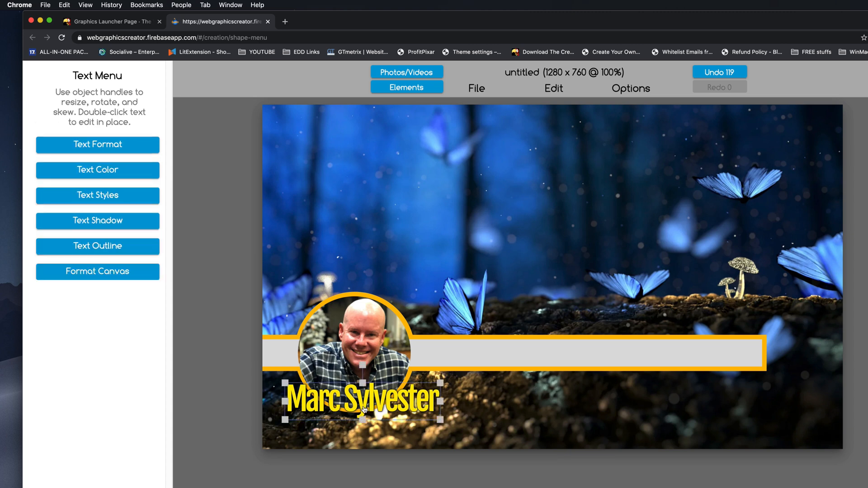
drag(363, 400, 365, 398)
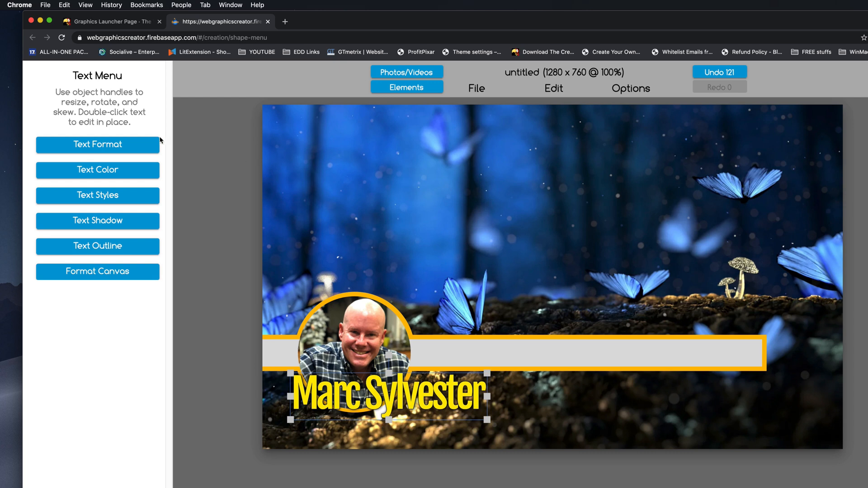
click(97, 145)
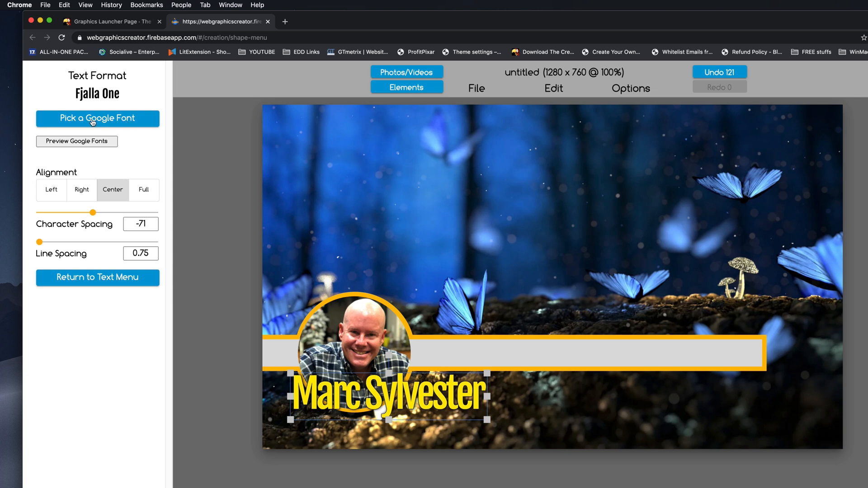
Step: Open the Google Fonts catalogue preview from the font picker
click(96, 118)
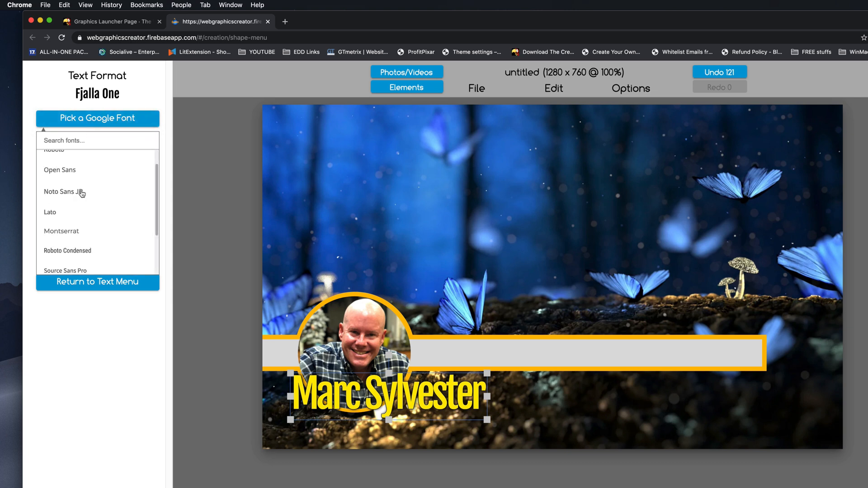
scroll(down, 3)
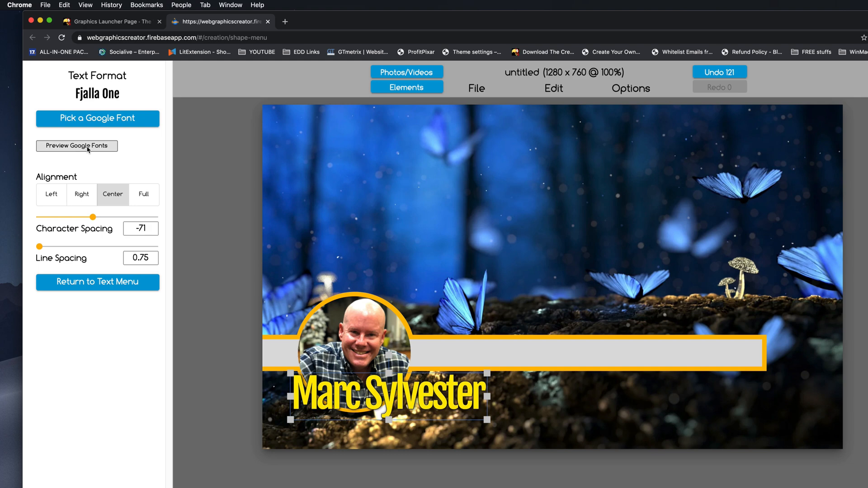
click(76, 145)
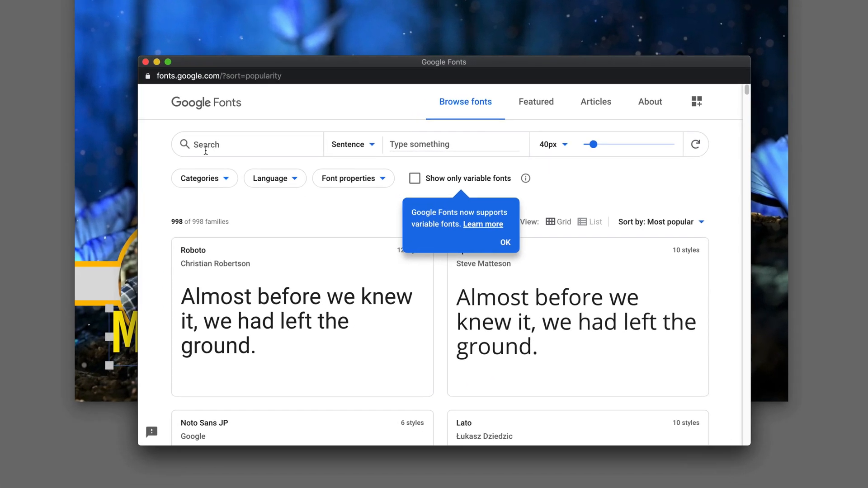
Step: Filter the Google Fonts catalogue to Handwriting families only
click(199, 179)
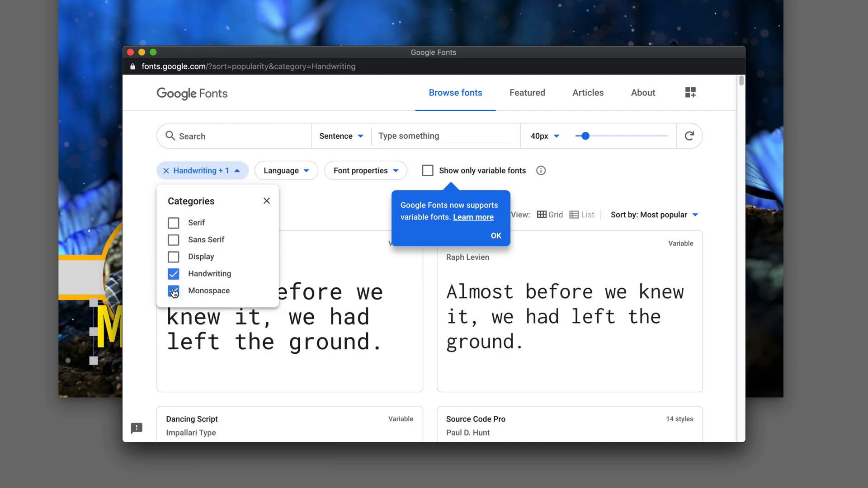
click(174, 290)
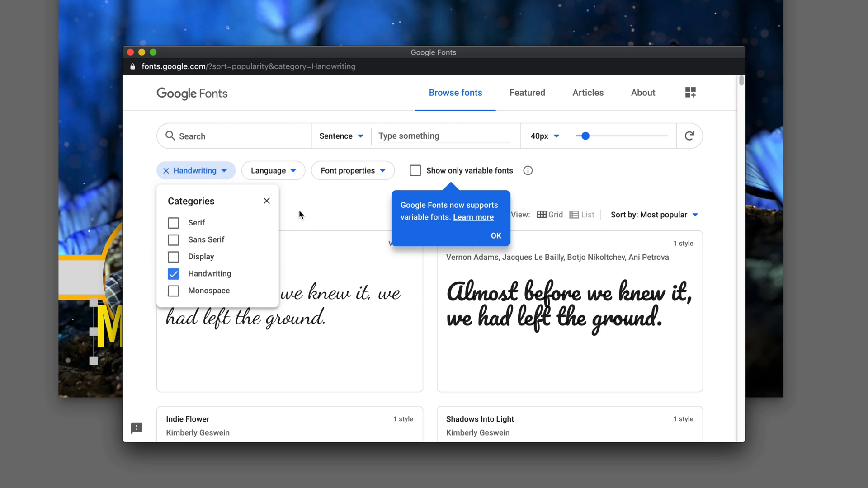
click(495, 236)
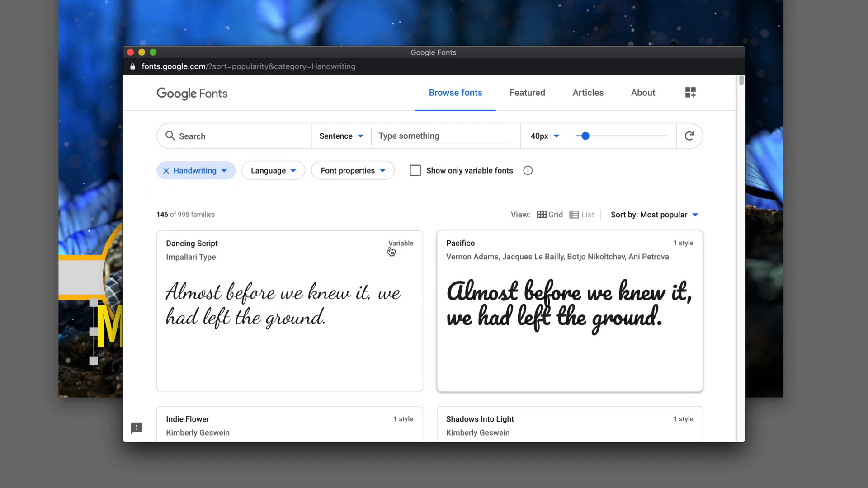
Step: Browse the handwriting results, then close the catalogue and return to the design
scroll(down, 3)
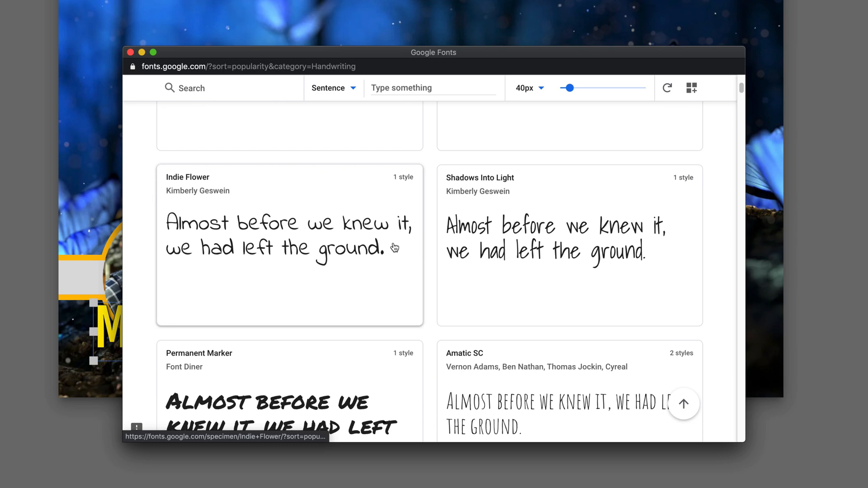
scroll(down, 3)
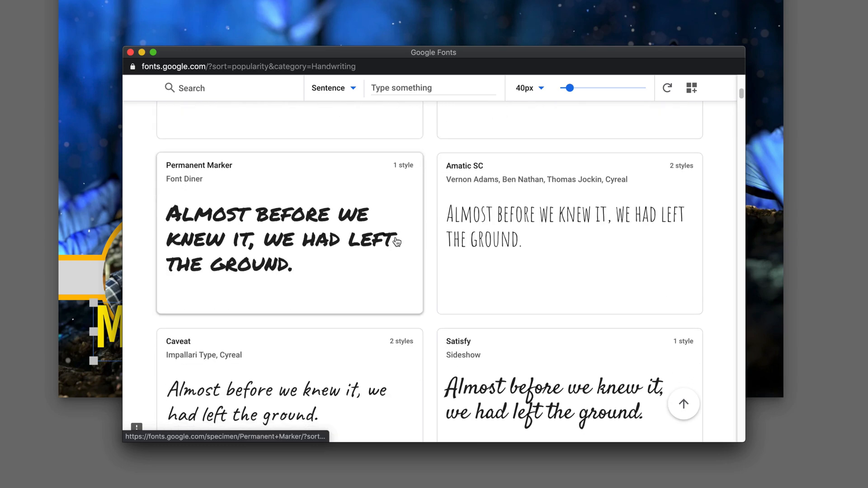
scroll(down, 3)
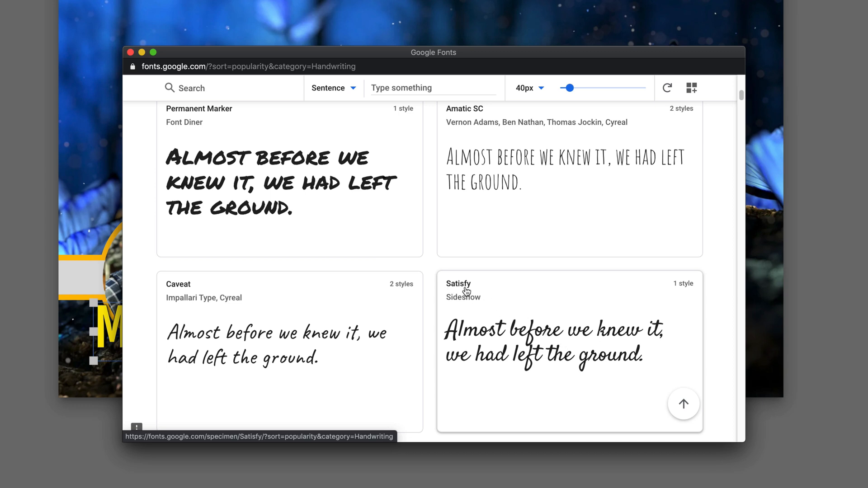
click(458, 282)
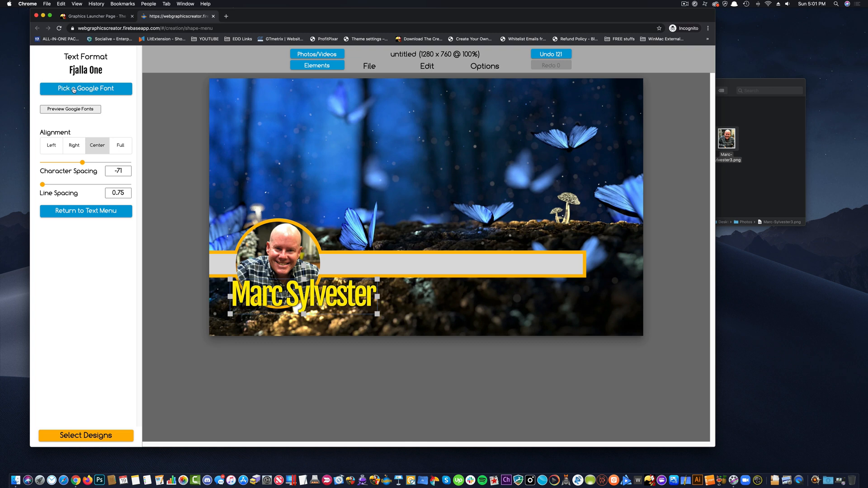
Step: Search the Google font list for Satisfy and apply it to the caption
click(85, 88)
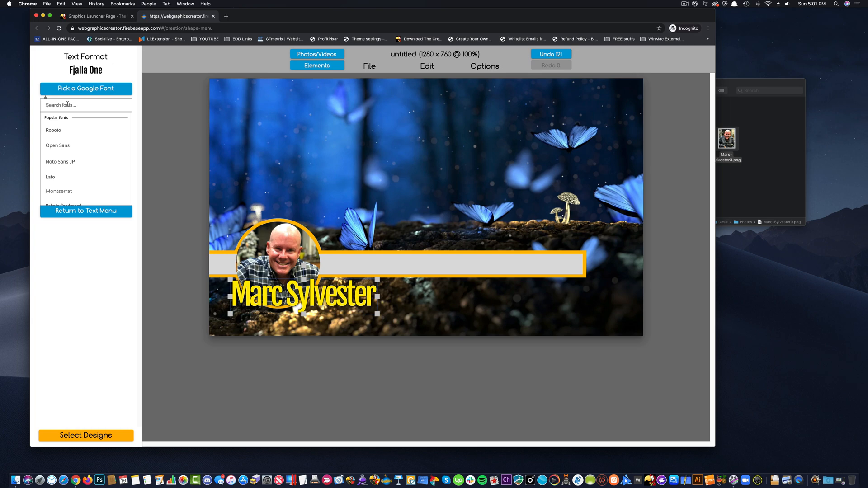
text(Satisfy)
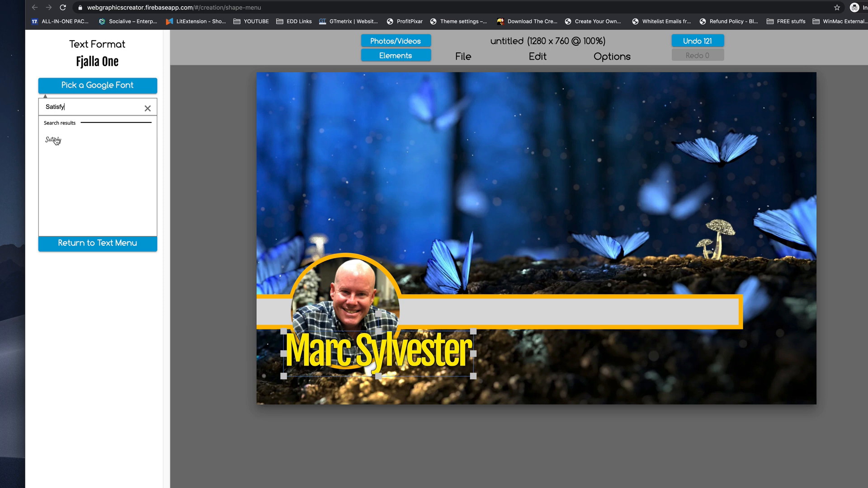
click(53, 139)
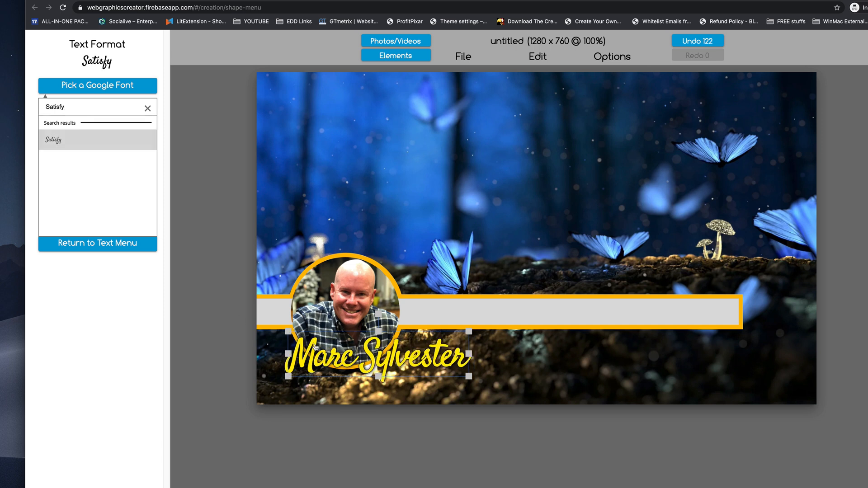
click(97, 243)
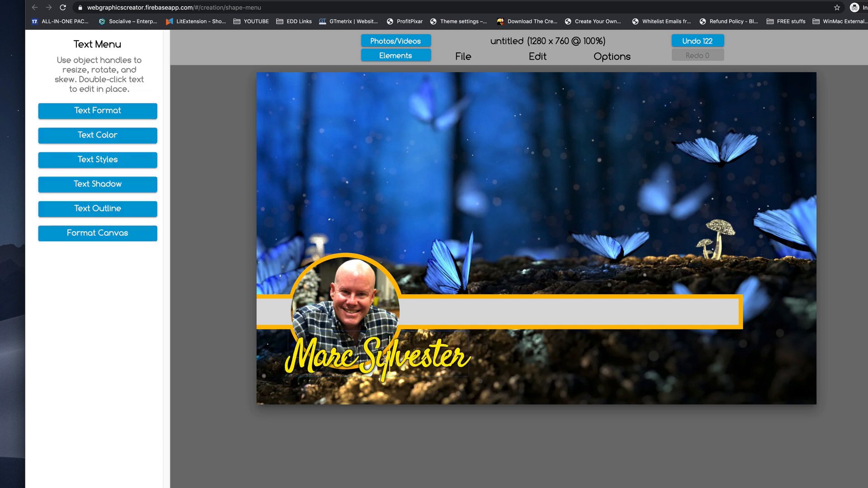
Step: Reselect the caption and loosen its character spacing in Text Format
click(377, 358)
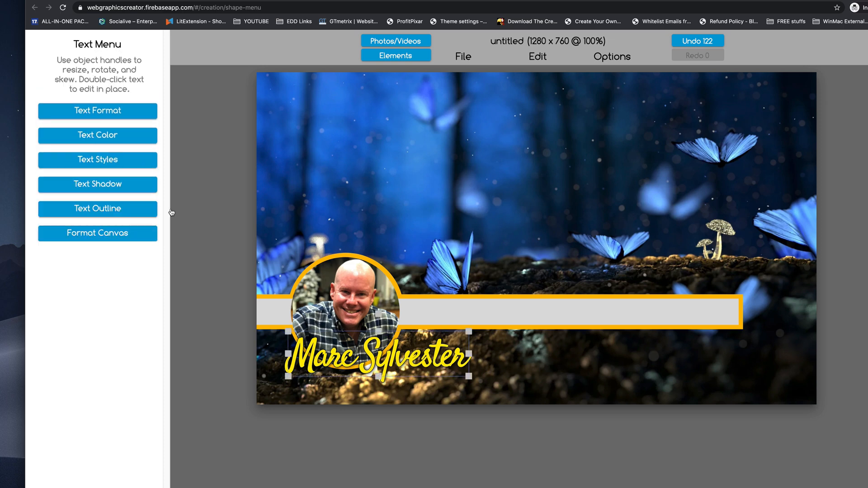
click(98, 110)
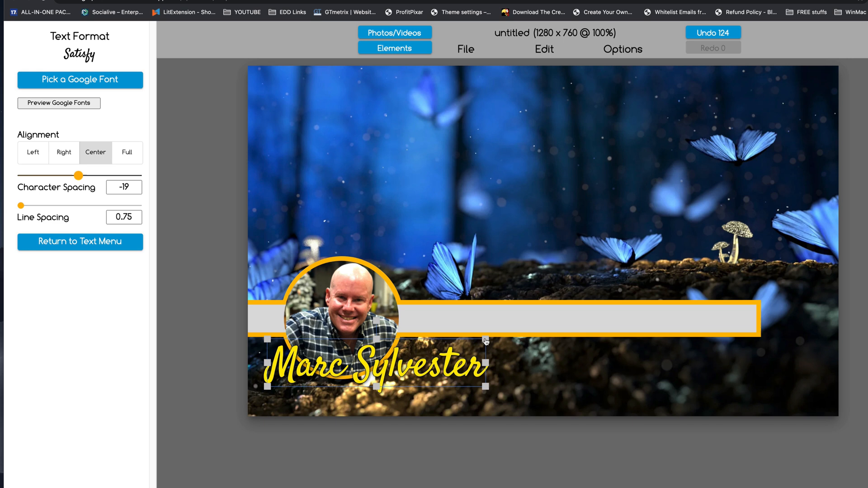
Step: Tilt the Satisfy caption upward so it overlaps the circle's lower rim
click(80, 243)
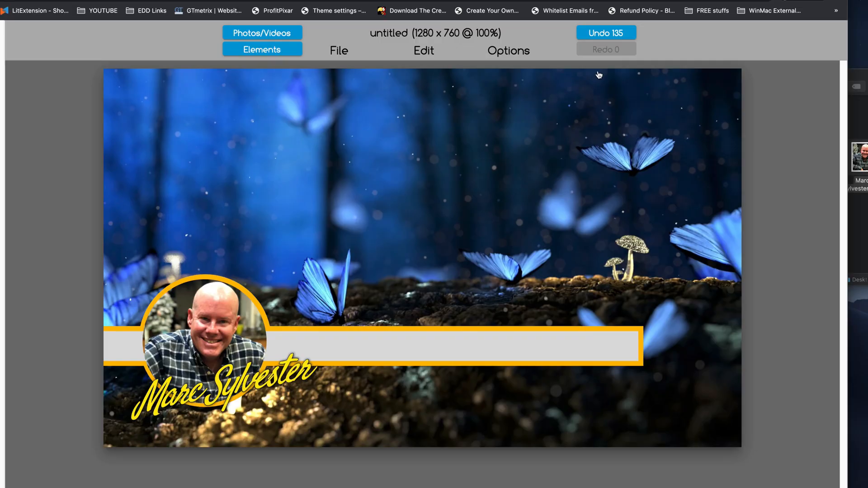
Step: Undo back through the rotation and font edits until the caption is upright Fjalla One, then select it
click(605, 33)
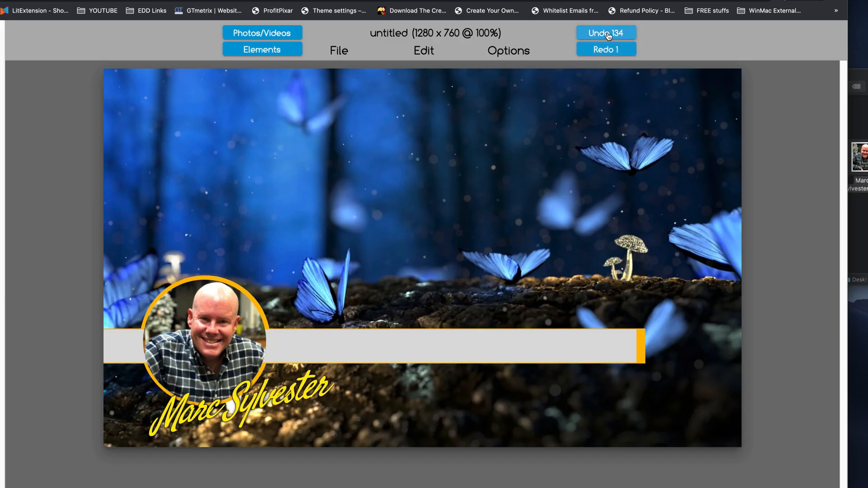
click(605, 32)
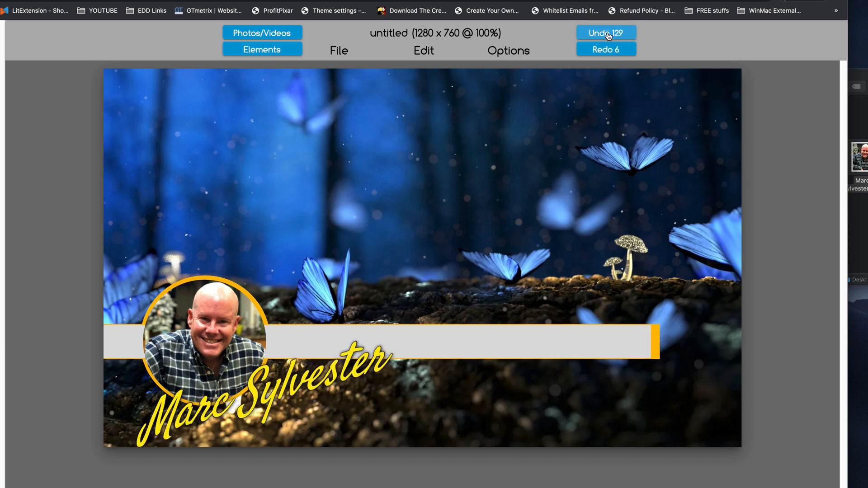
click(605, 34)
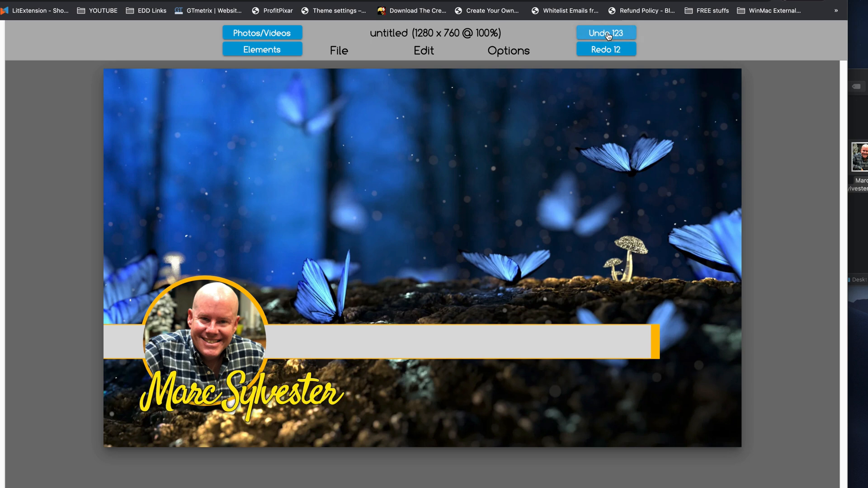
click(606, 33)
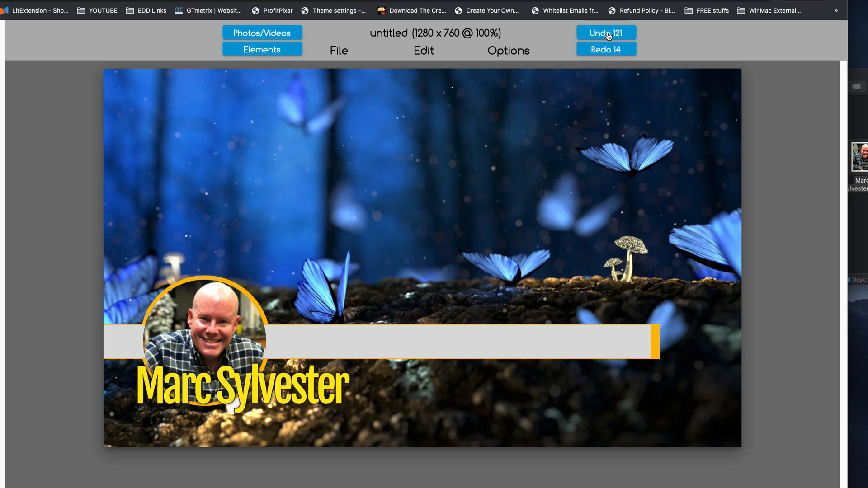
click(241, 382)
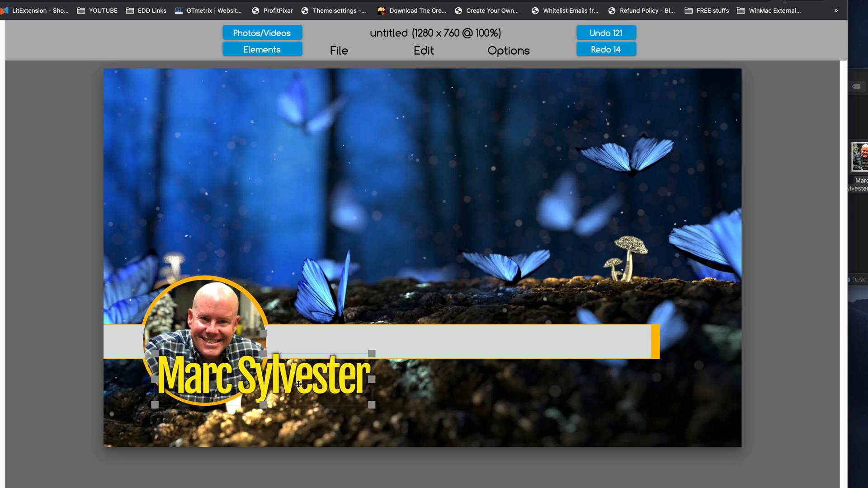
Step: Move the caption onto the grey bar and retype it as 'Support Center'
drag(266, 379, 381, 340)
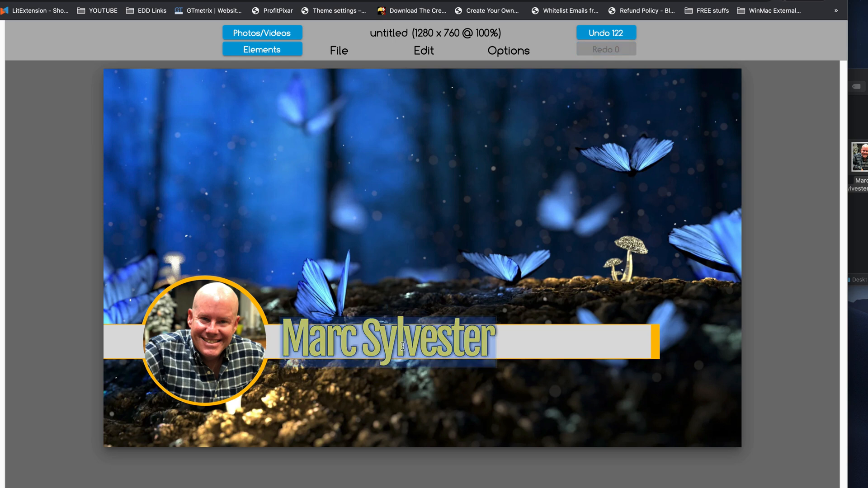
text(Support Center)
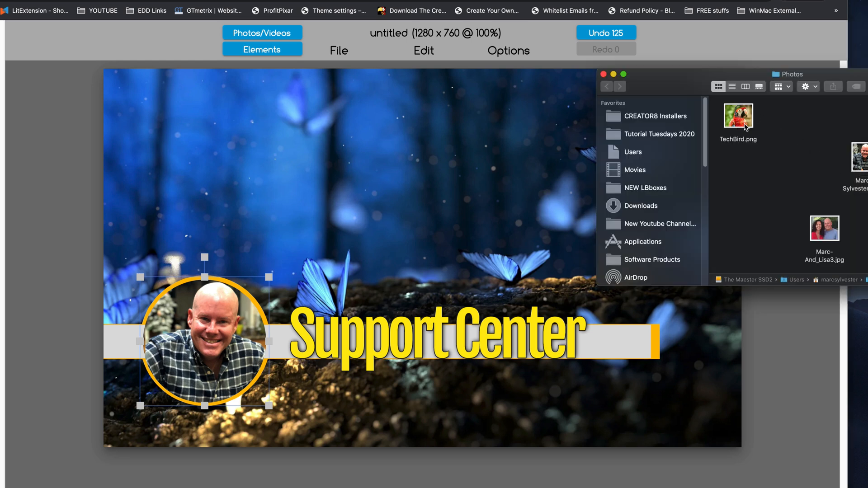
Step: Fill the circle with the parrot-with-headset photo scaled to one large image
drag(738, 114, 487, 228)
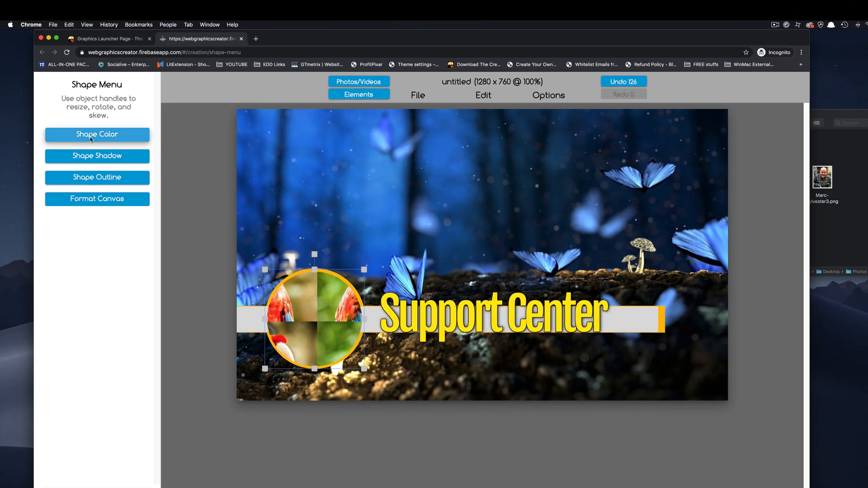
click(96, 135)
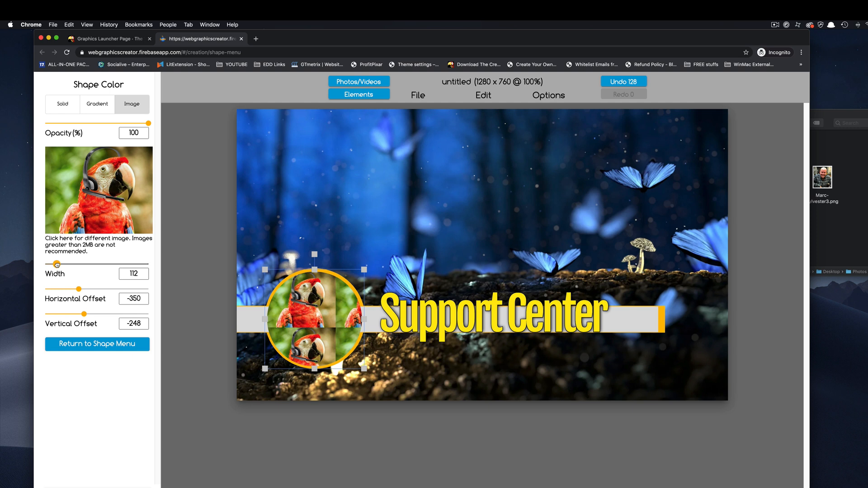
click(97, 344)
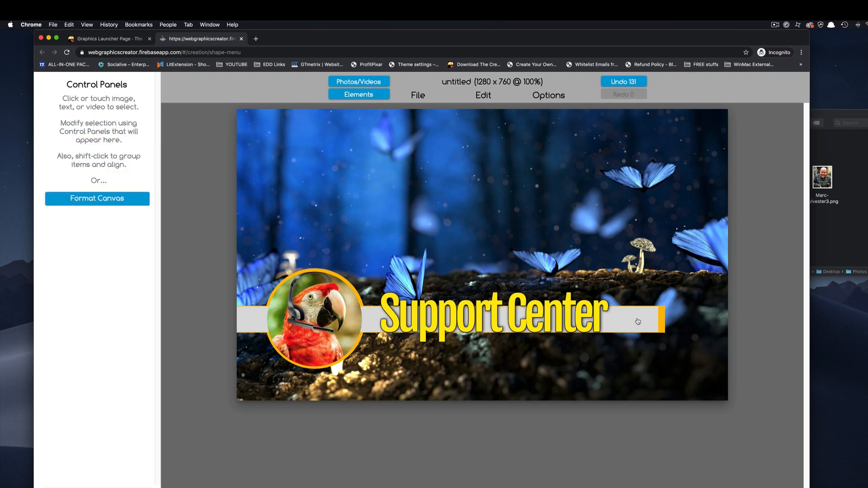
Step: Select the grey bar behind Support Center and open its Shape Color settings for a blue fill
click(631, 319)
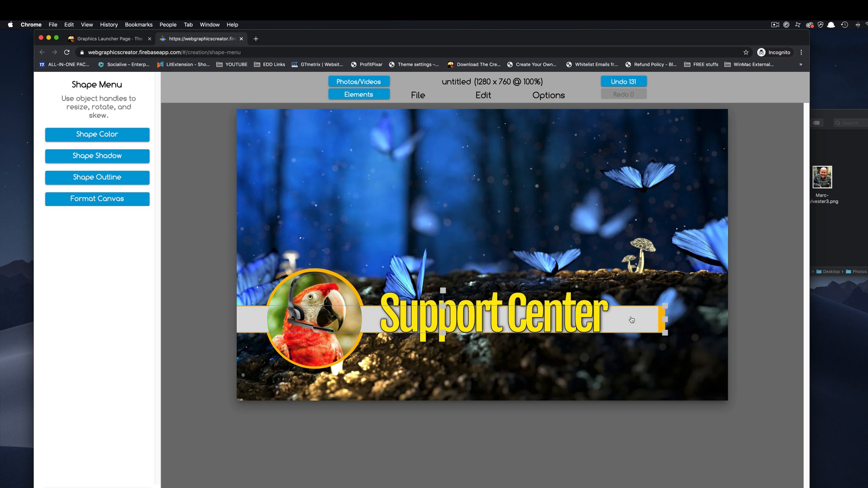
mouse_move(90, 137)
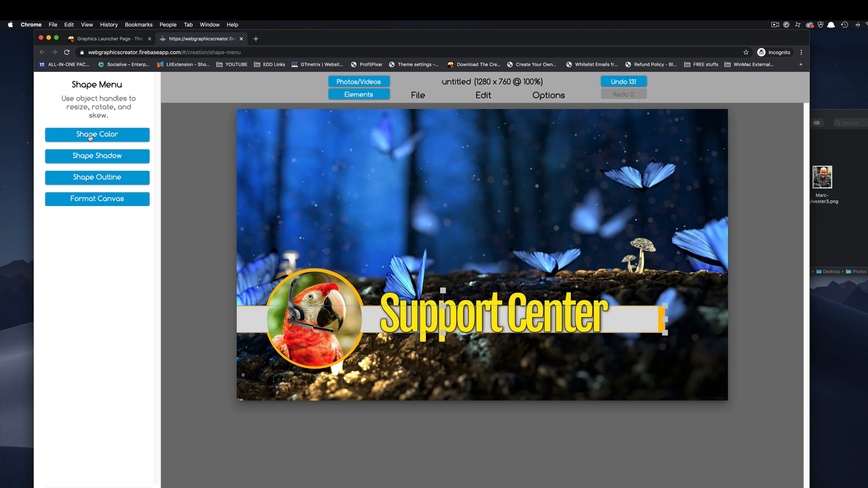
click(97, 134)
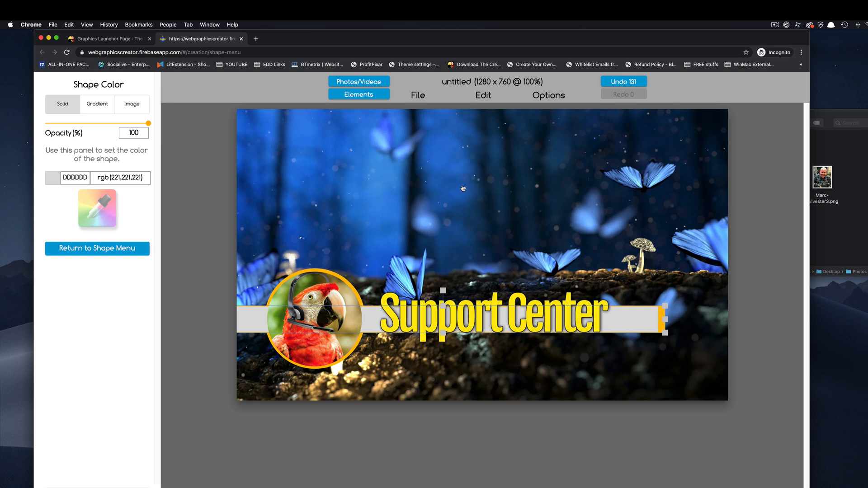
mouse_move(103, 205)
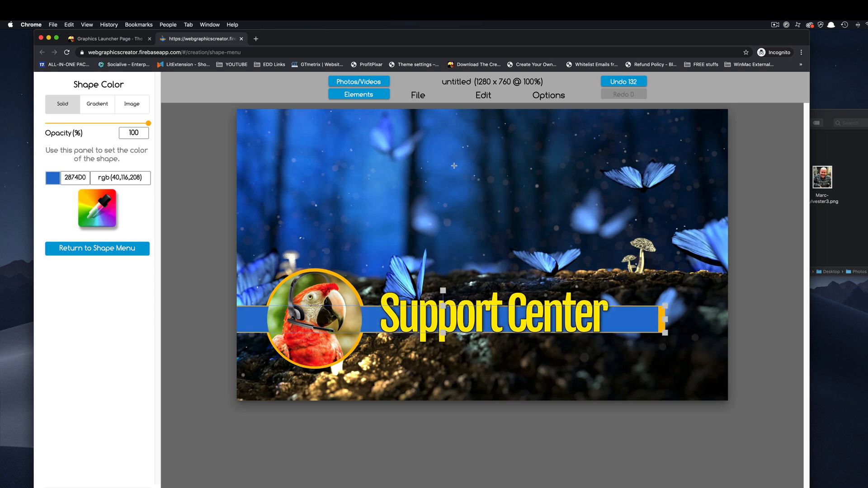
mouse_move(216, 238)
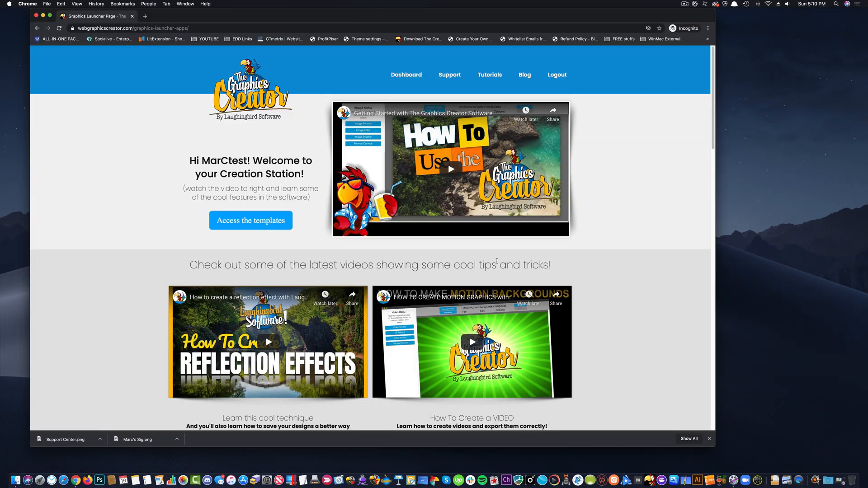
Step: Search Google for 'vs' and switch to the image results for versus graphics
scroll(down, 3)
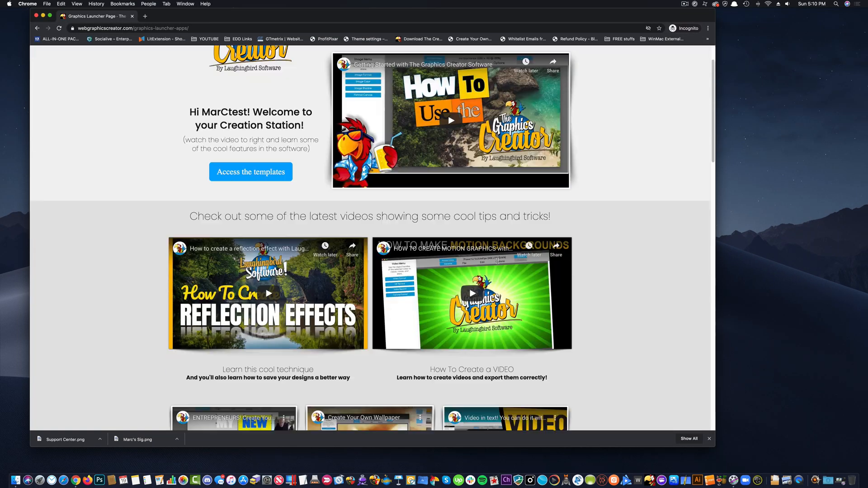
scroll(down, 3)
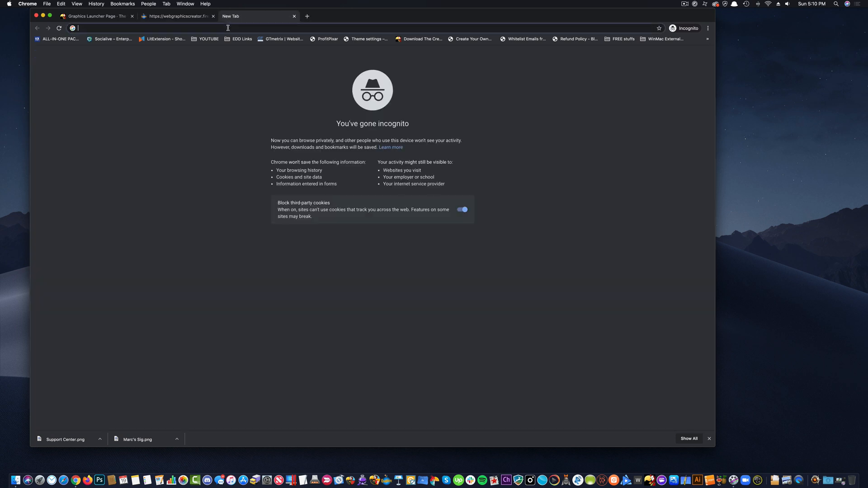
text(vs)
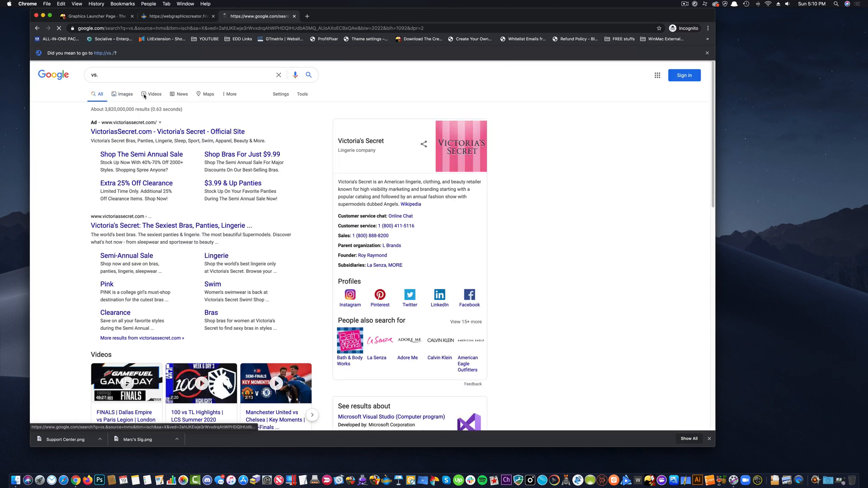
click(126, 94)
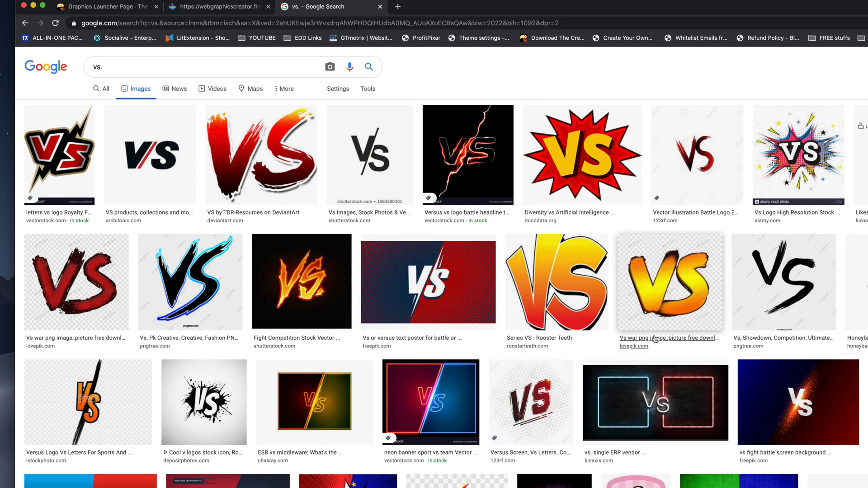
scroll(down, 3)
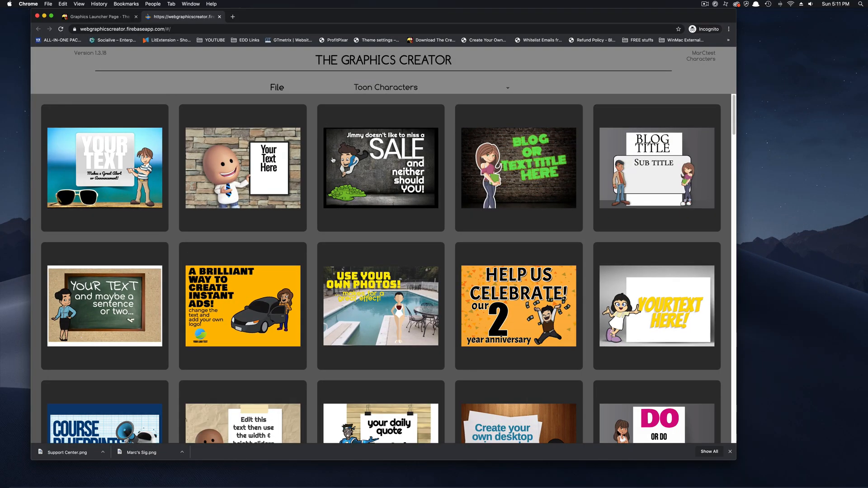
Step: Start from the heart template and enlarge its canvas to 1867 × 1310
scroll(down, 3)
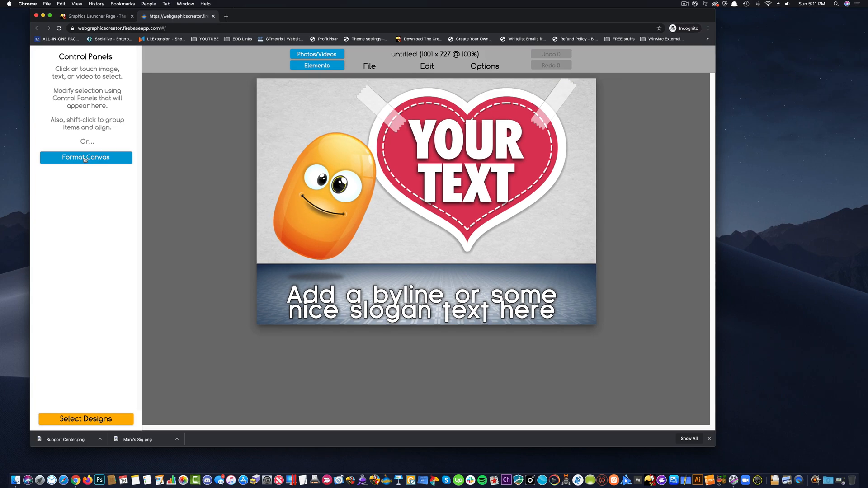
click(85, 157)
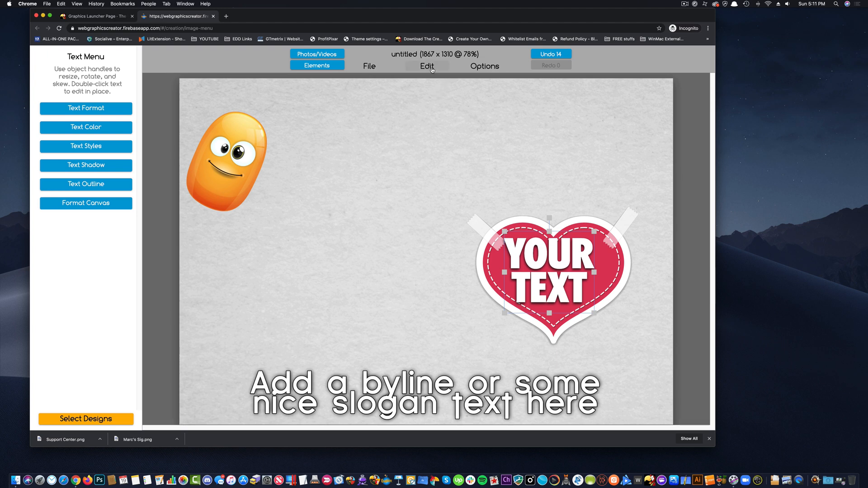
Step: Add a new triangle, colour it blue and stretch it diagonally across the whole canvas
click(427, 66)
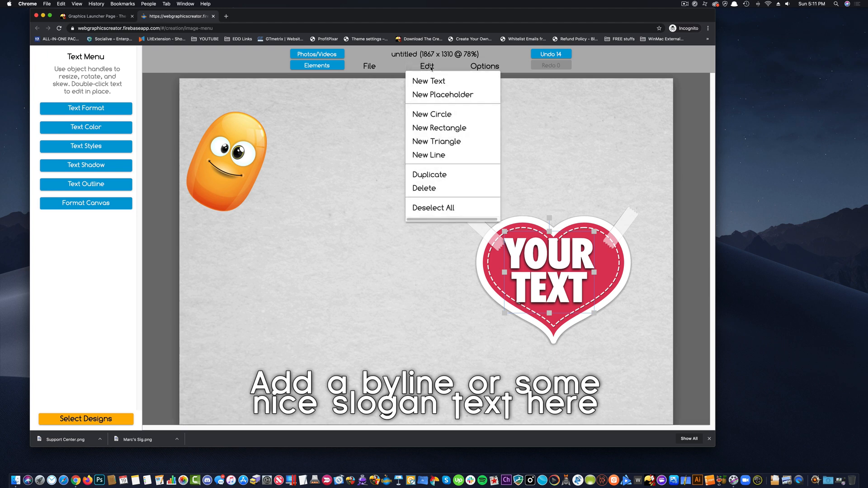
mouse_move(436, 141)
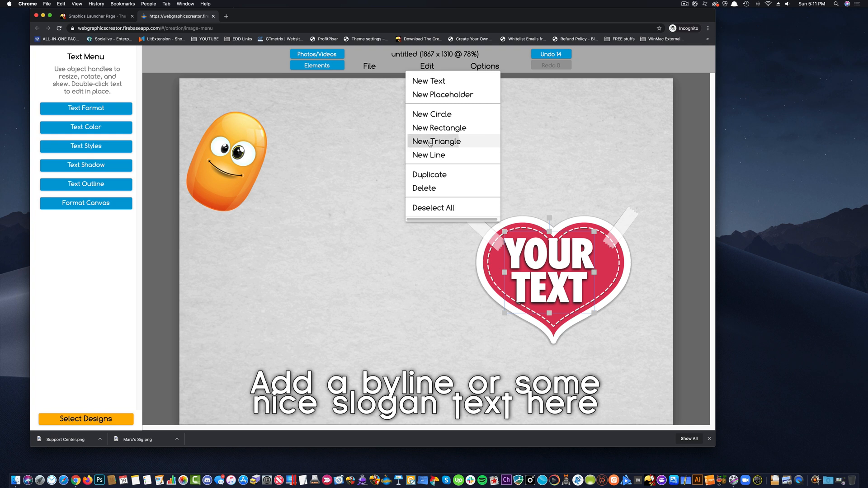
click(435, 141)
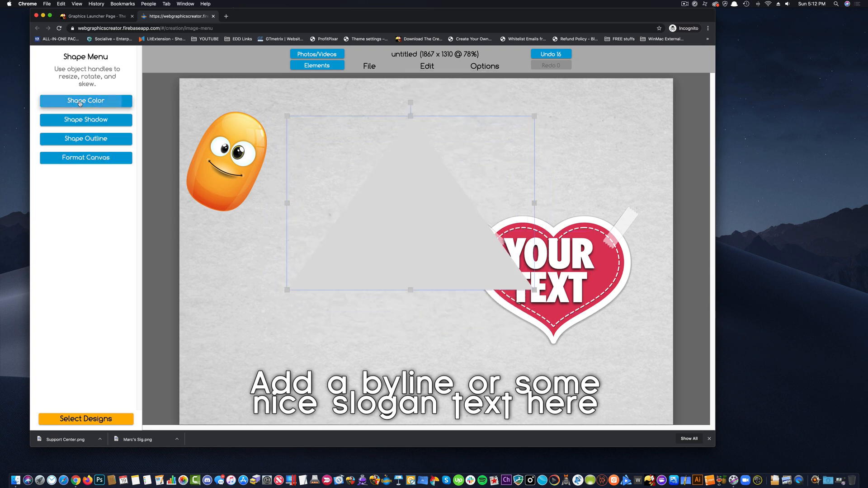
click(85, 100)
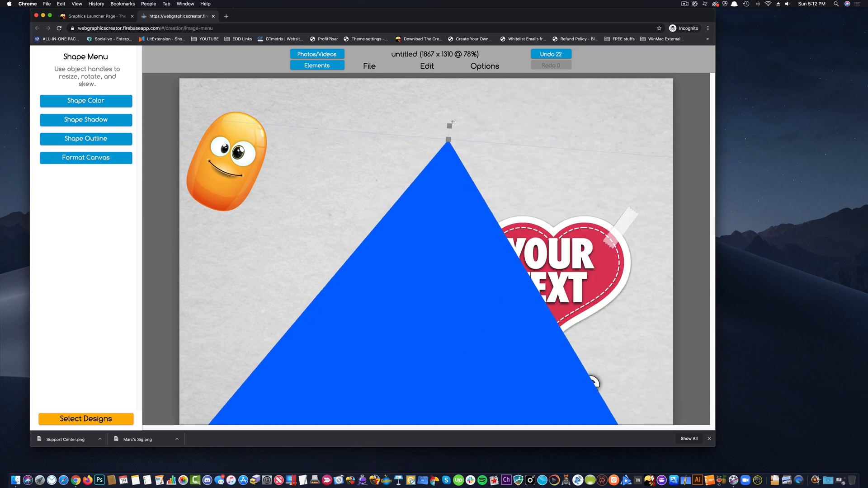
drag(448, 139, 504, 135)
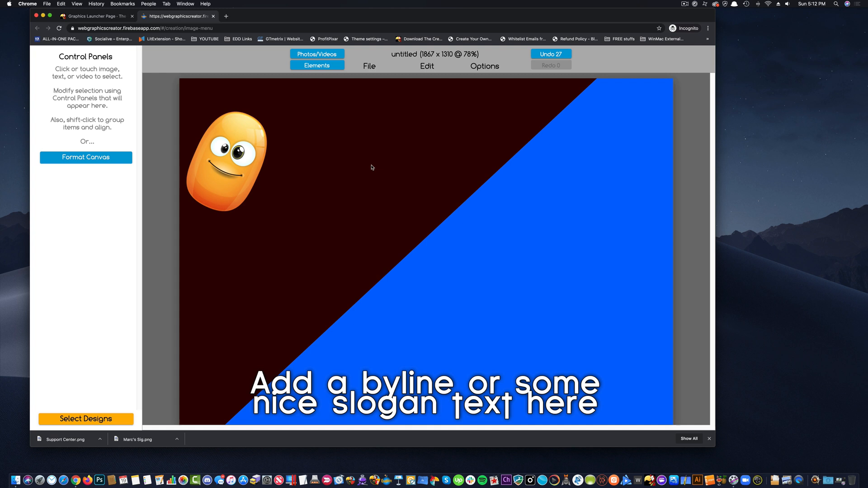
Step: Set the canvas background colour to orange and select the character hidden behind the triangle
click(227, 161)
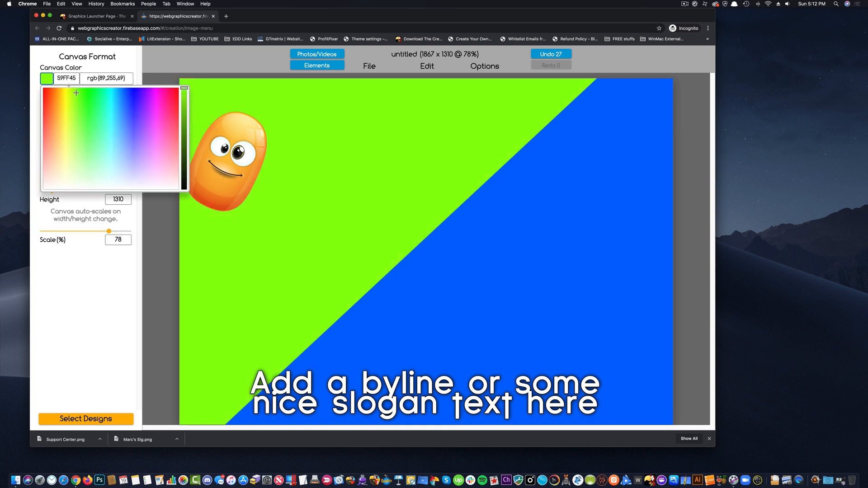
click(53, 88)
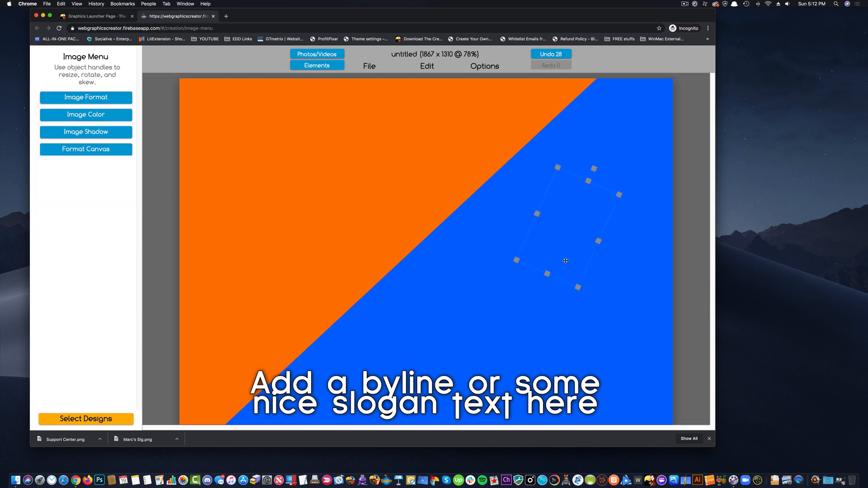
click(483, 66)
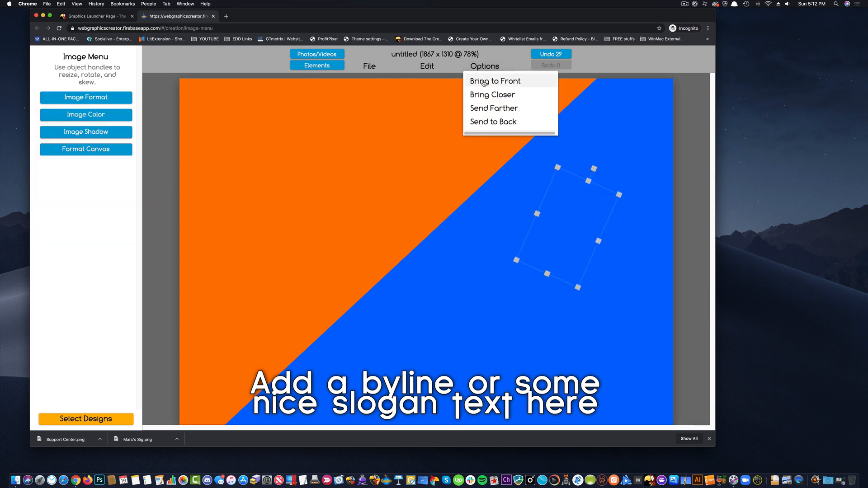
Step: Bring the character in front of the triangle and add a new text element reading 'VS.'
click(495, 80)
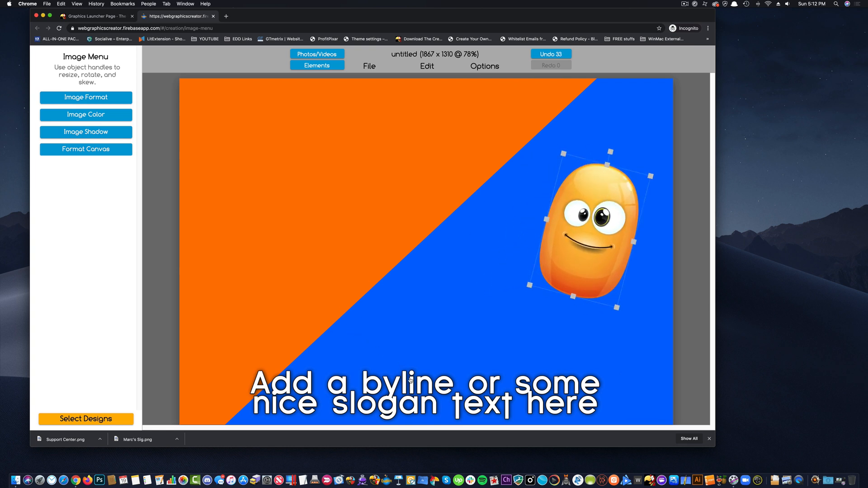
click(423, 391)
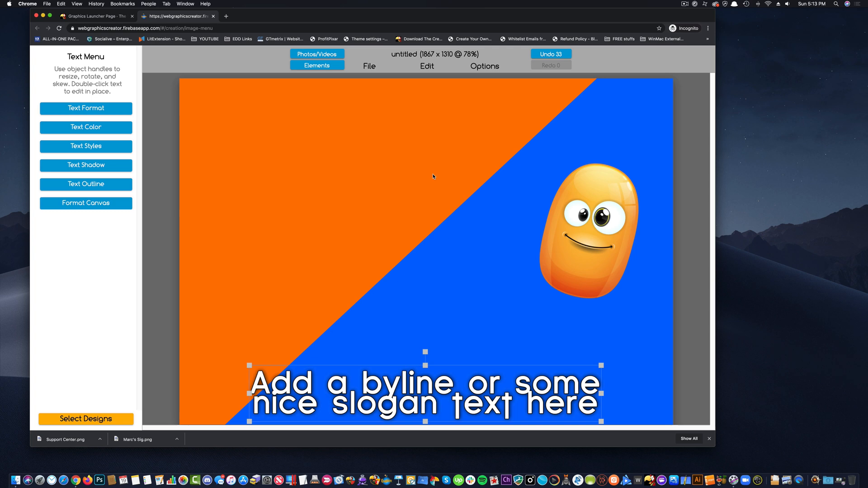
click(426, 66)
text(V)
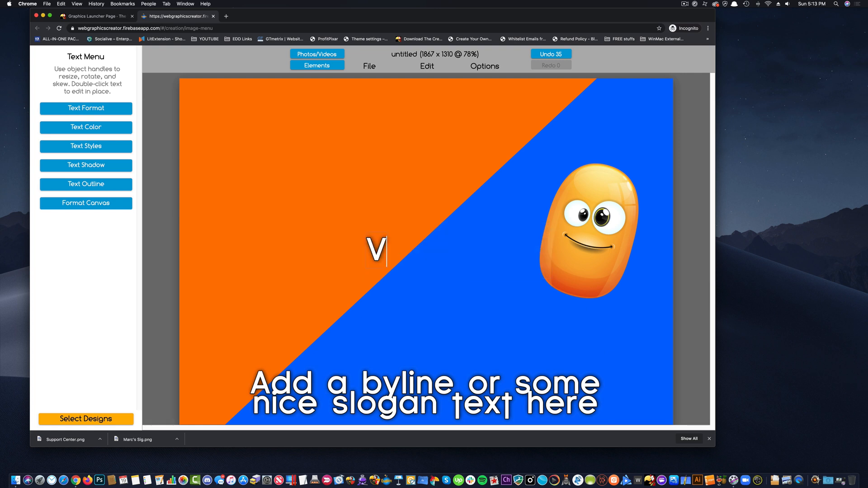
text(S.)
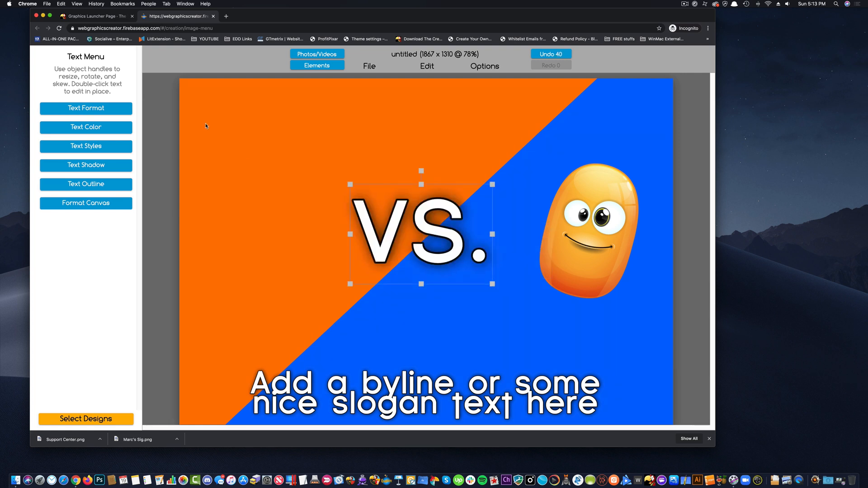
Step: Switch off the VS. title's drop shadow and return to its text options
click(85, 164)
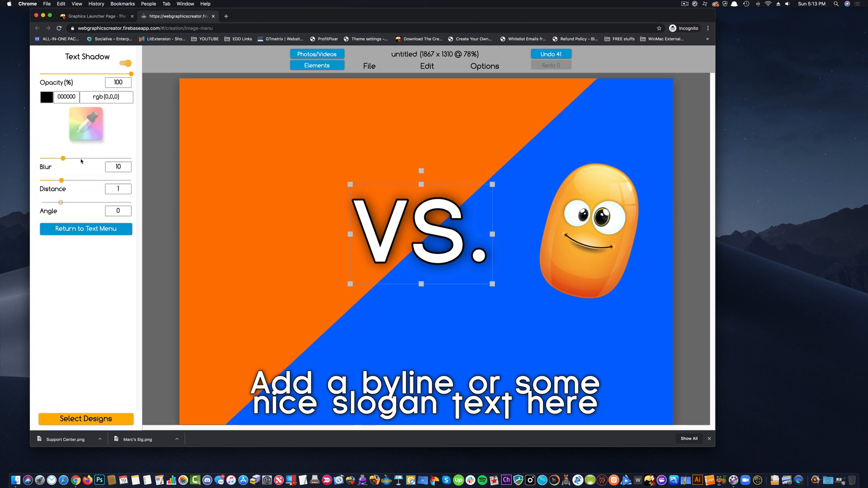
click(125, 63)
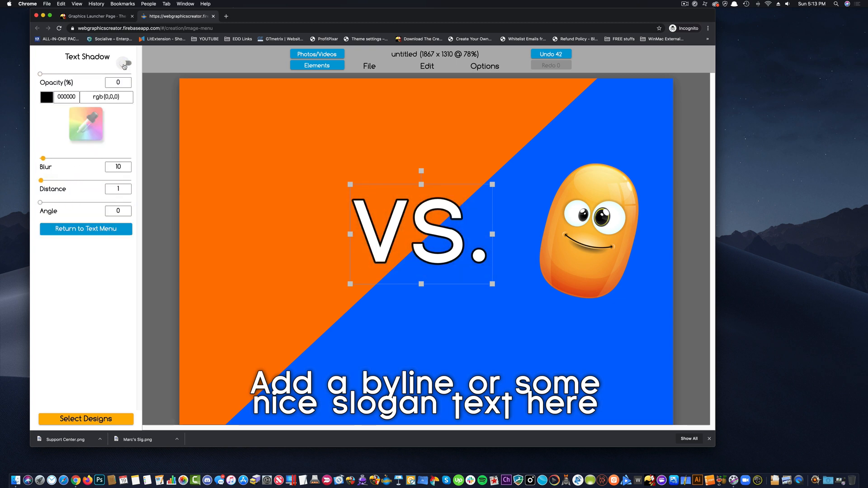
click(86, 229)
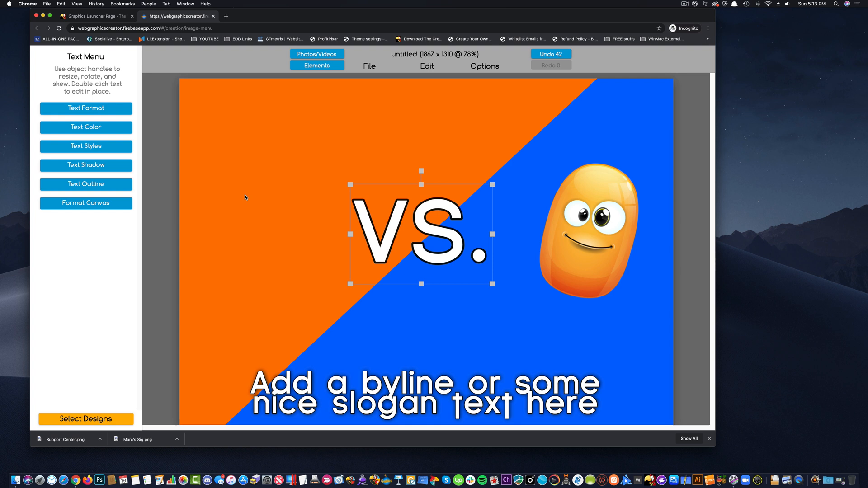
click(85, 107)
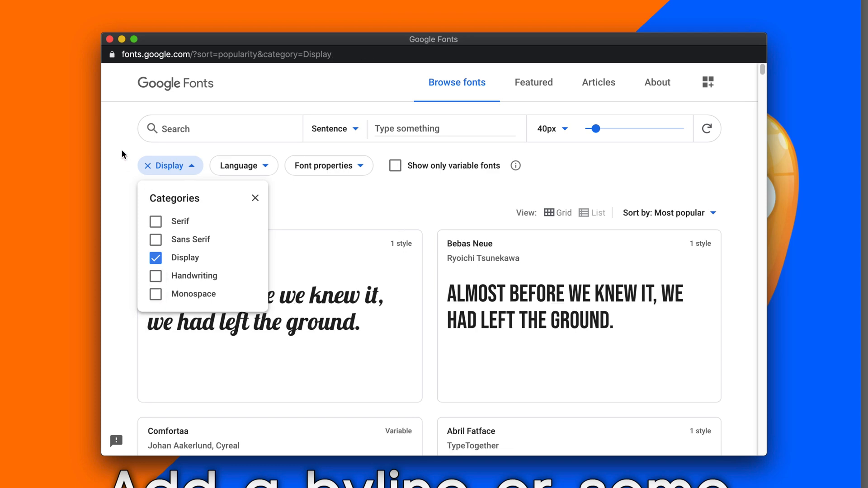
Step: Scroll through popular Display fonts such as Righteous and Squada One in Google Fonts
scroll(down, 3)
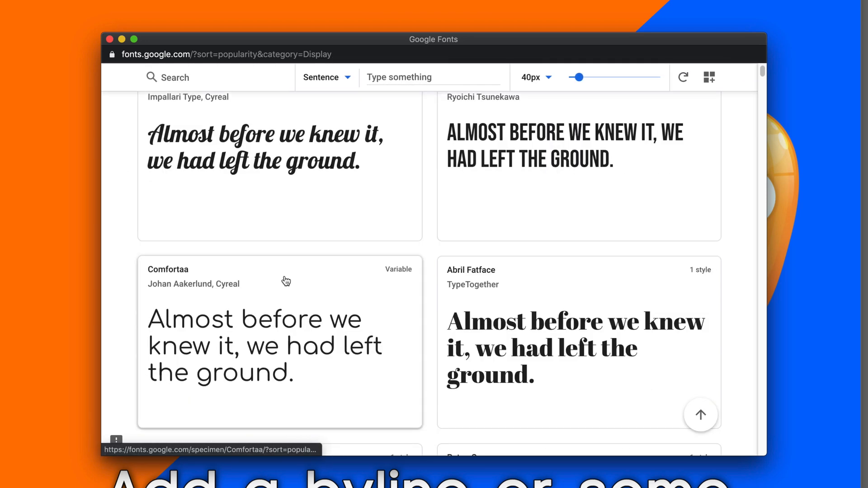
scroll(down, 3)
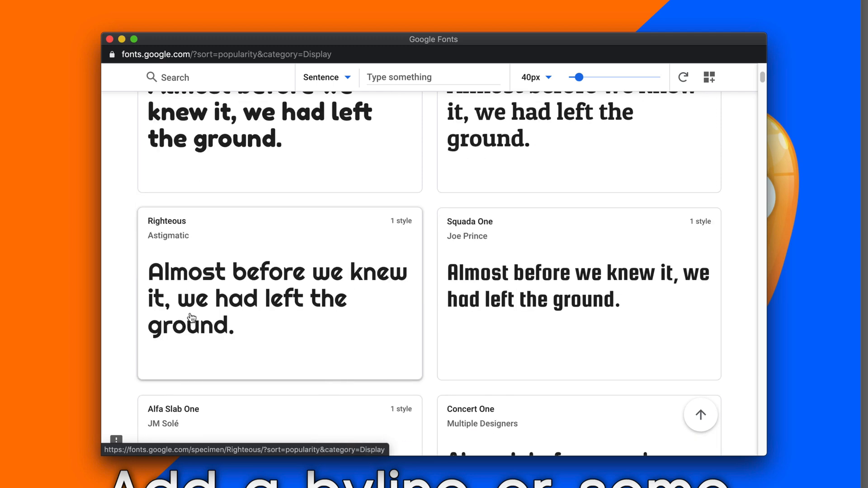
scroll(down, 3)
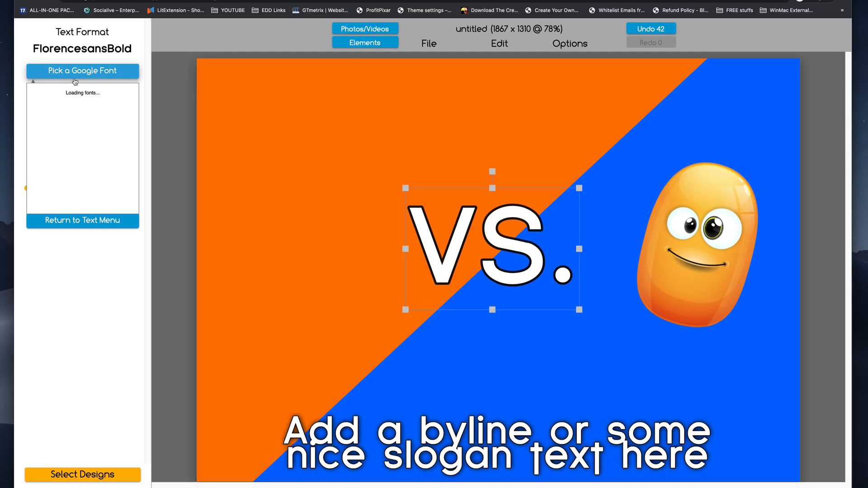
Step: Try Special Elite on the VS. text, then apply the Righteous Google font instead
text(special)
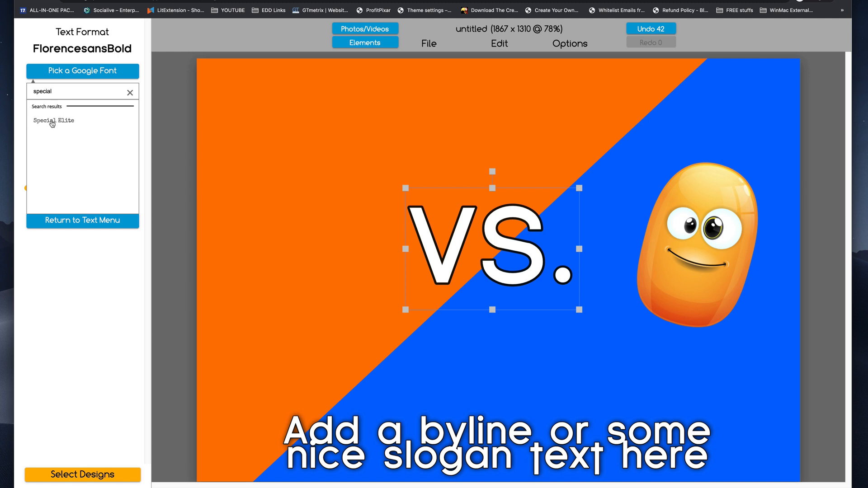
click(54, 121)
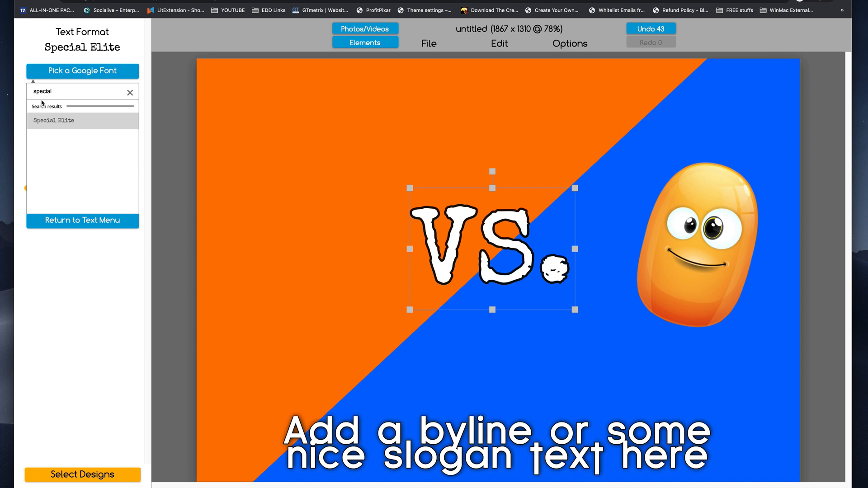
text(r)
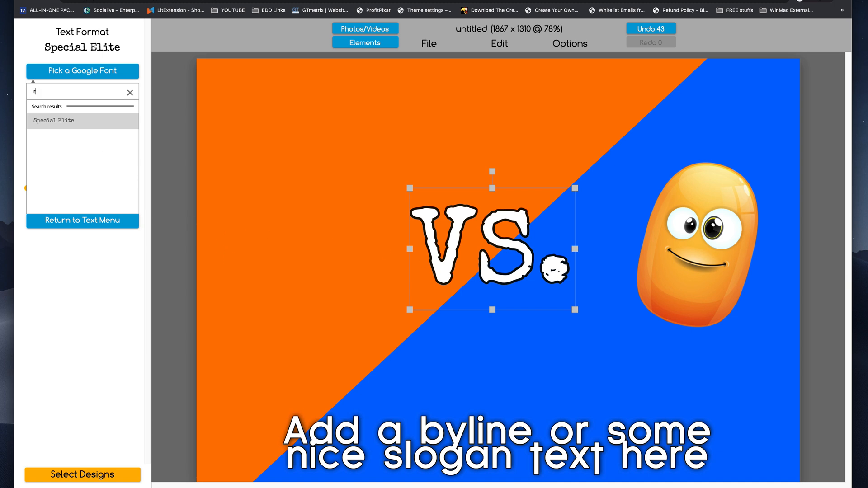
text(ight)
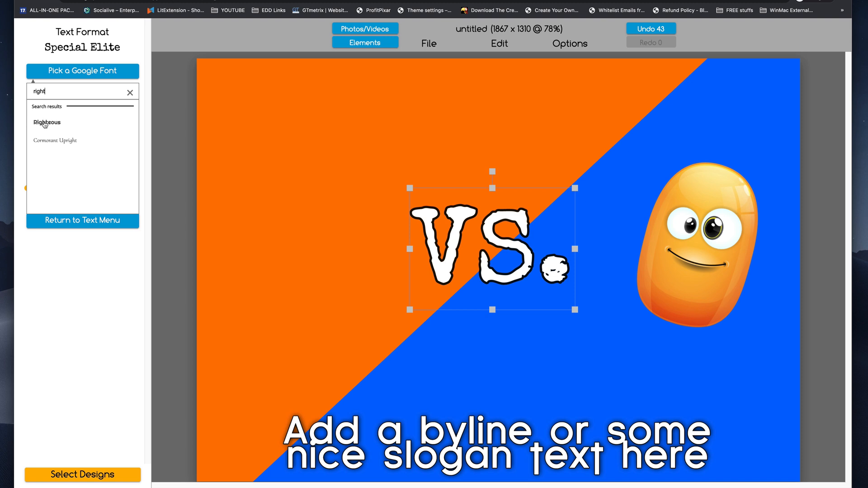
click(47, 122)
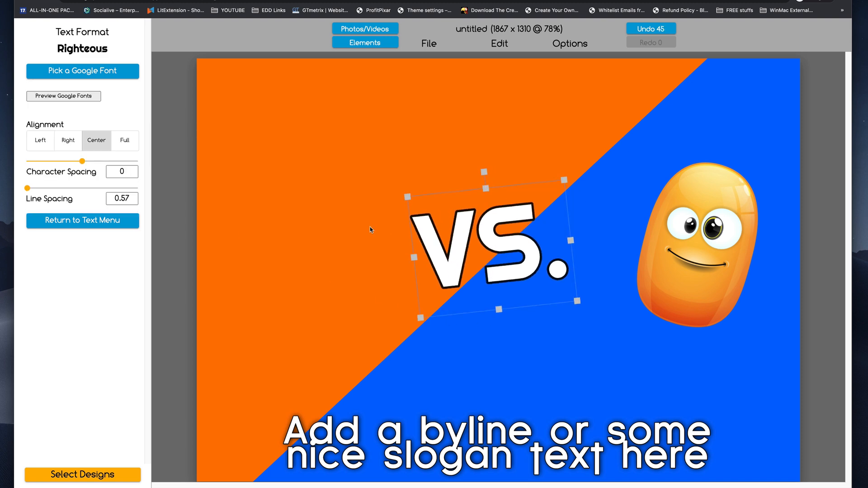
mouse_move(371, 50)
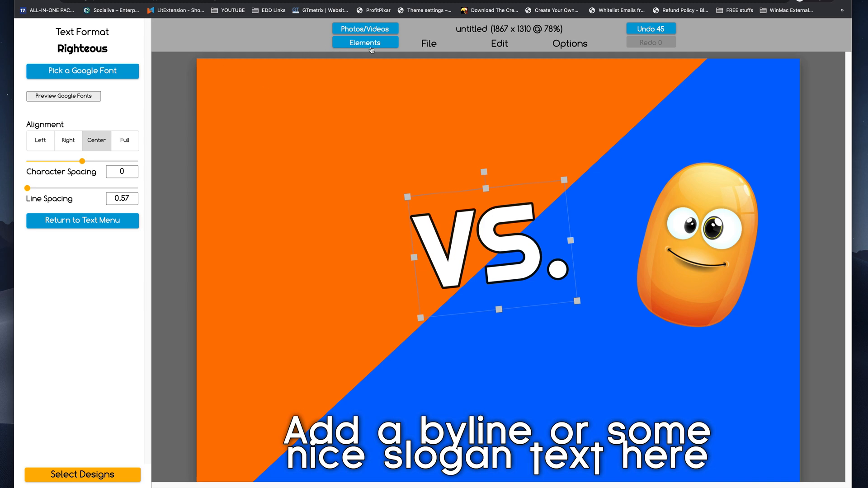
mouse_move(358, 119)
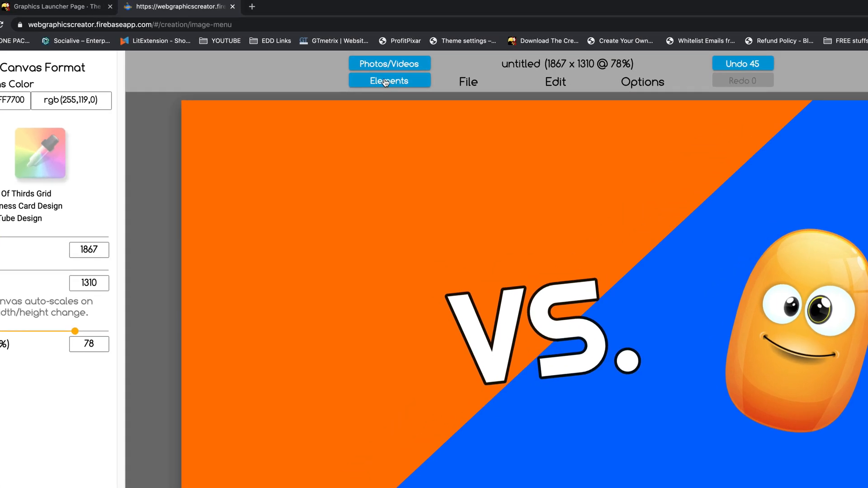
Step: Add the orange comic explosion burst from Comic Elements behind the VS. text
click(390, 80)
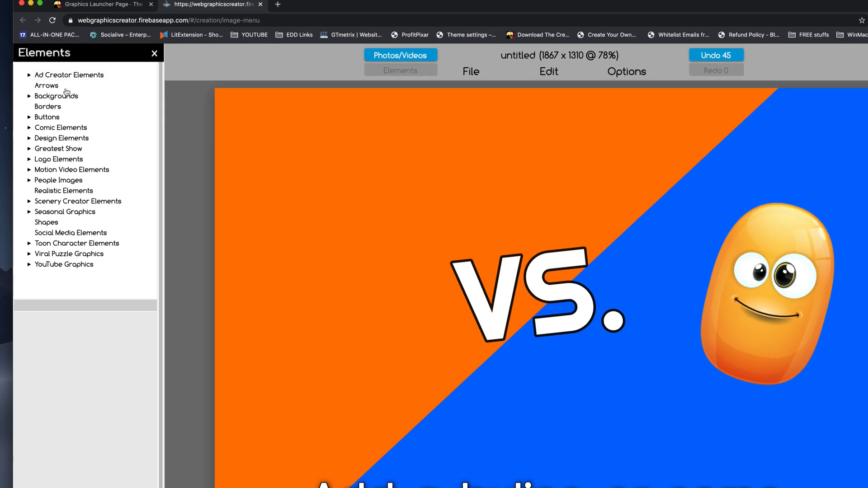
mouse_move(30, 131)
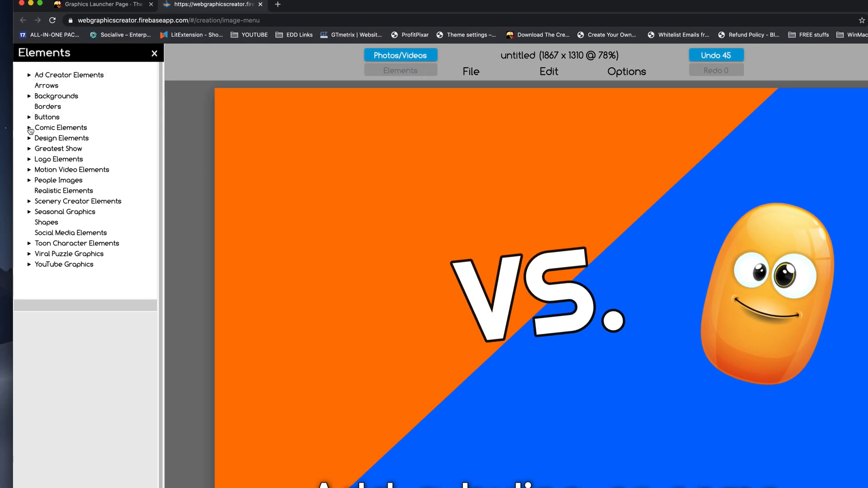
click(61, 127)
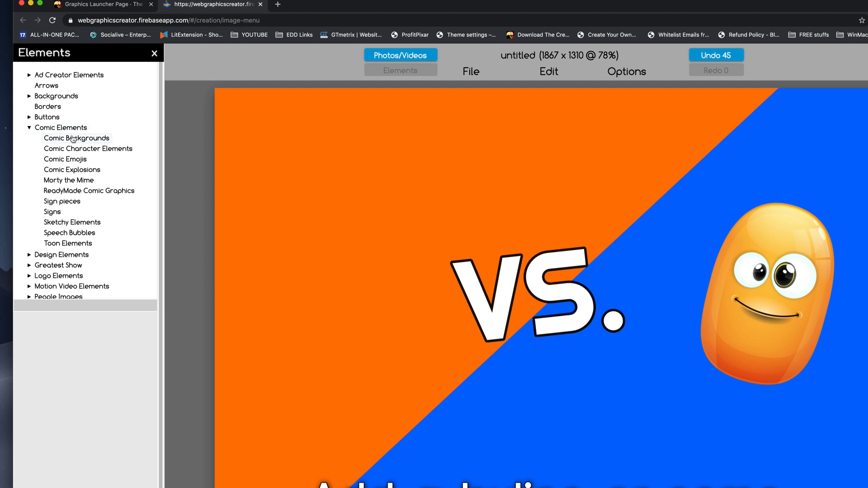
click(76, 138)
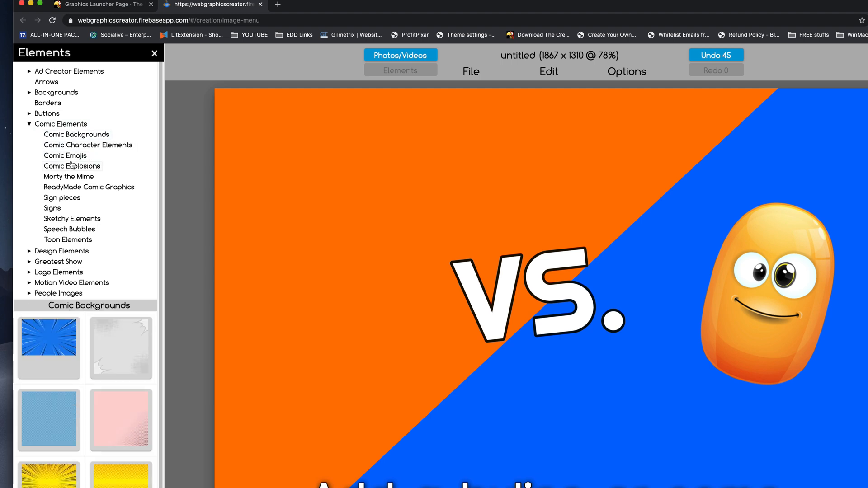
click(72, 167)
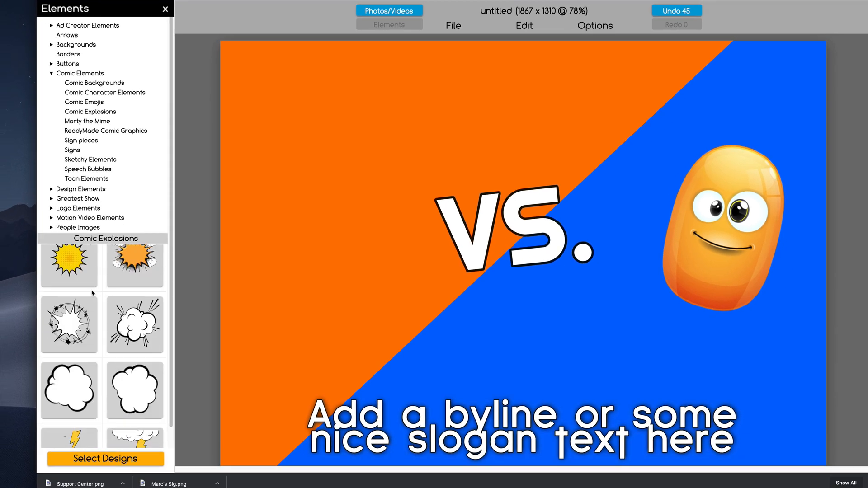
scroll(down, 3)
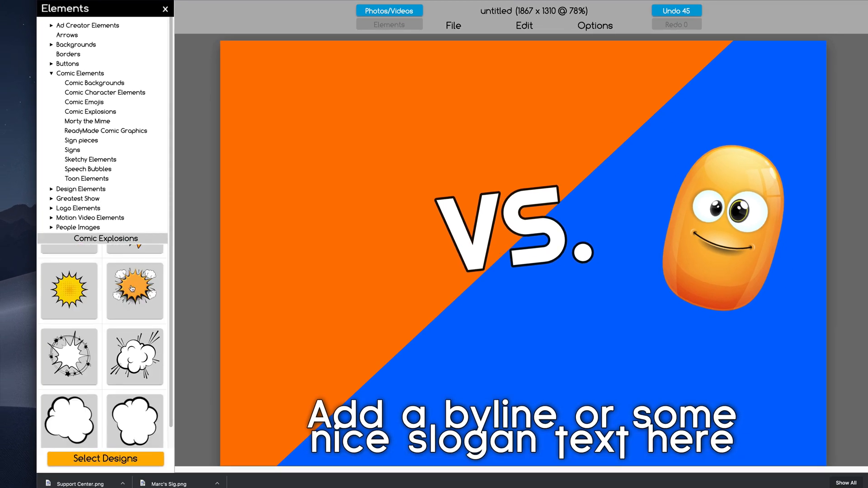
click(134, 290)
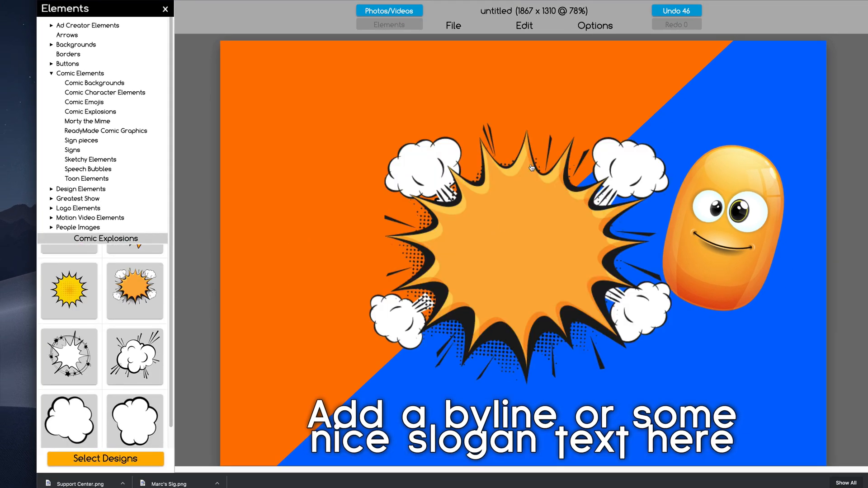
Step: Add a heart sticker and move it to the upper left of the canvas
click(594, 25)
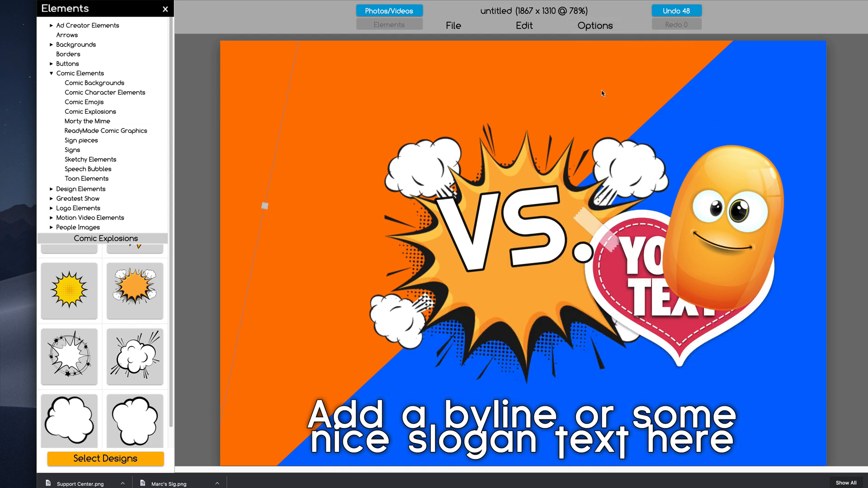
click(662, 271)
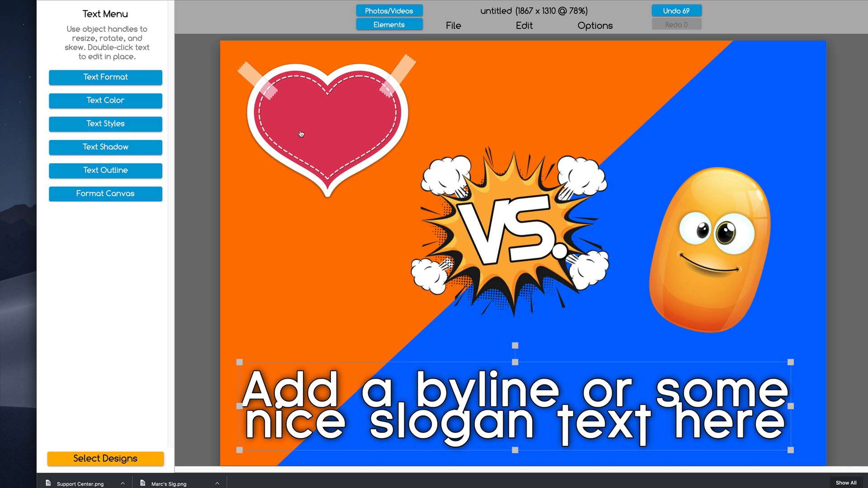
Step: Replace the heart and mascot with two grey circles, upper left and lower right
click(329, 116)
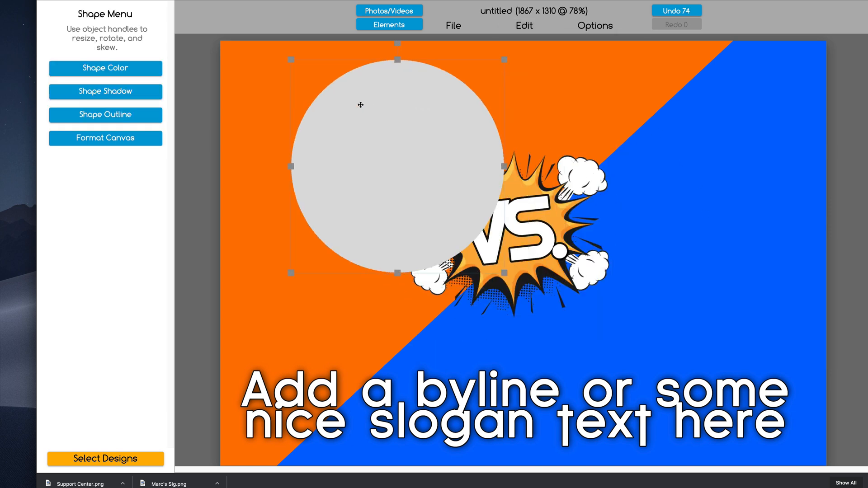
click(524, 25)
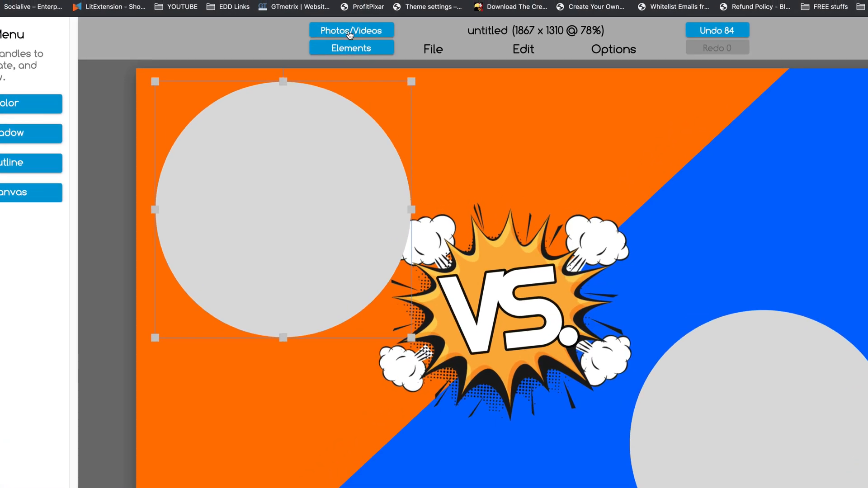
Step: Fill one circle with a Pexels fire photo, enlarge it to fit, and search 'Wa' for a water photo
click(350, 30)
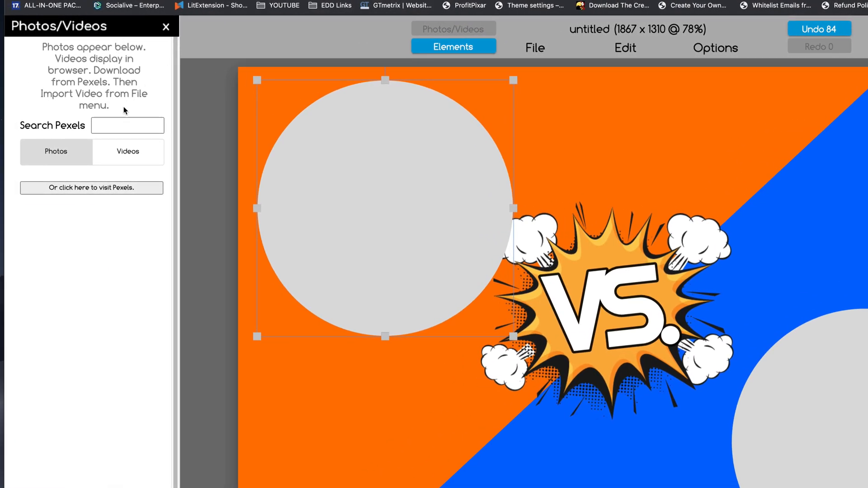
click(127, 124)
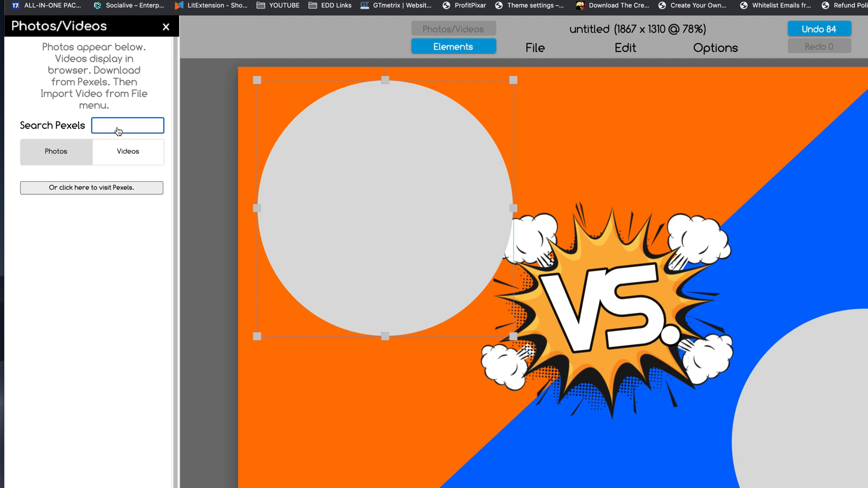
click(128, 125)
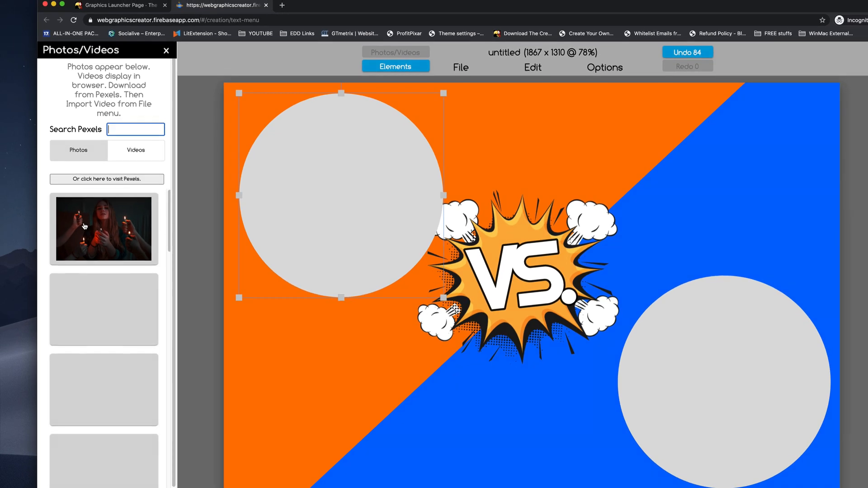
click(104, 229)
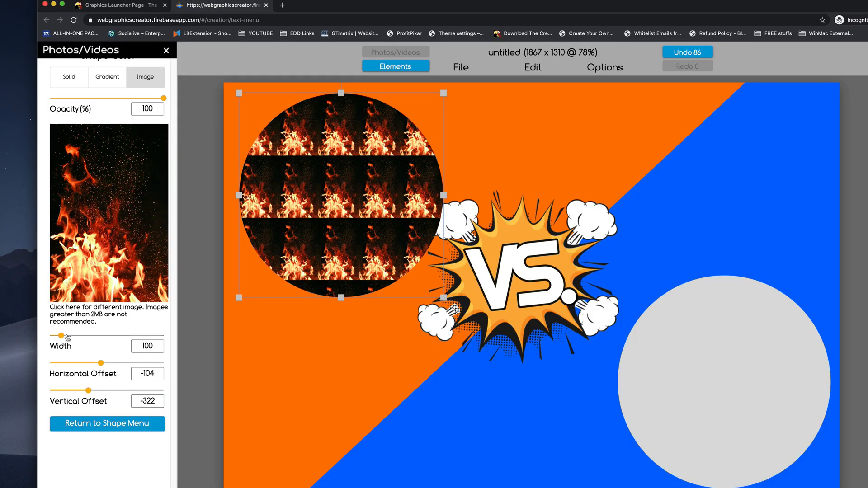
drag(57, 336, 99, 336)
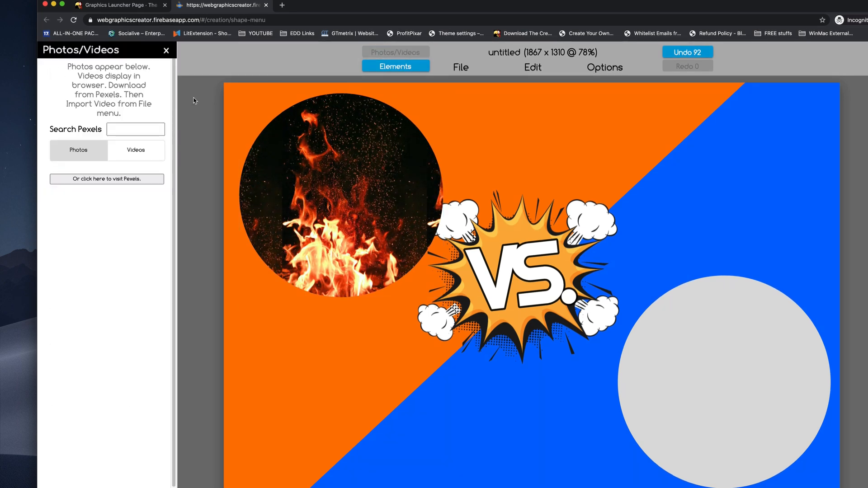
text(Wa)
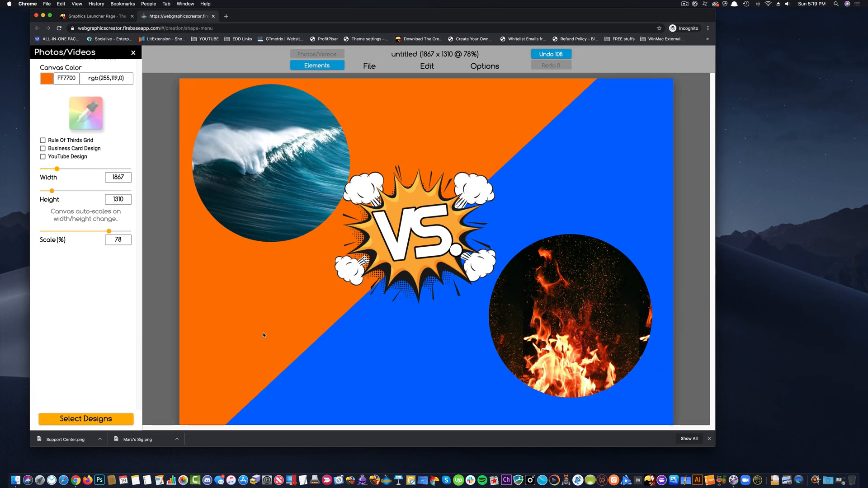
mouse_move(242, 291)
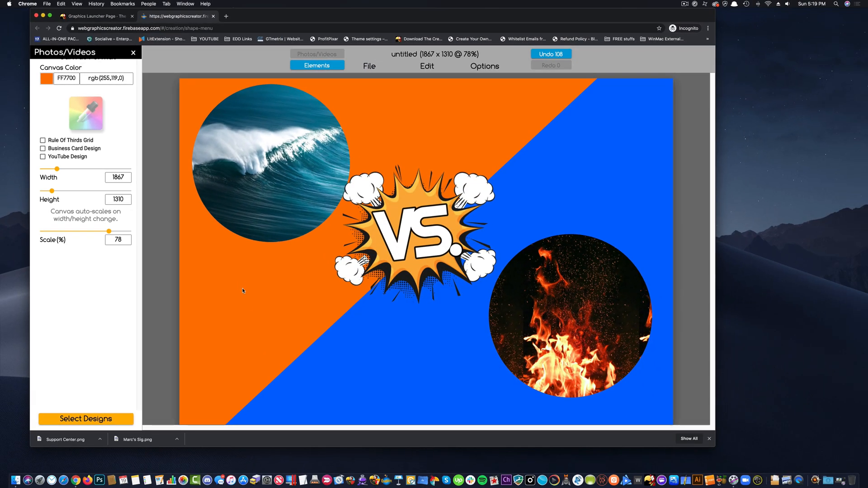